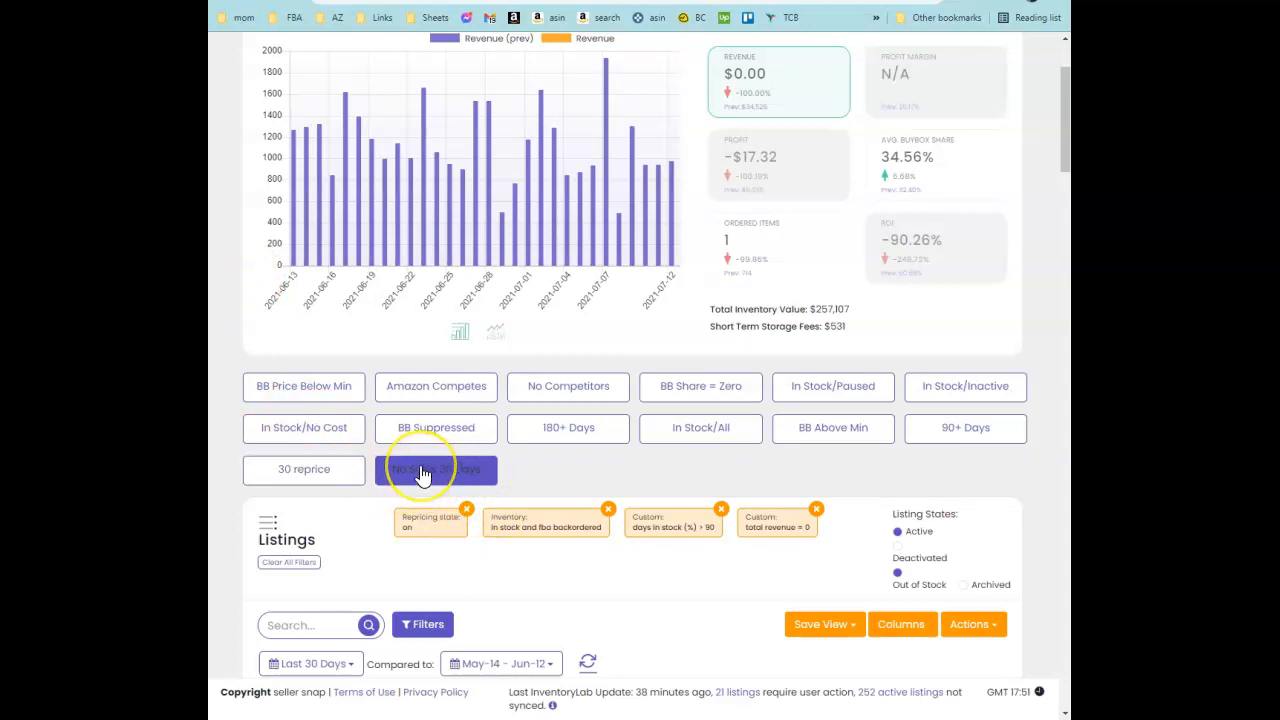
# - Filter listings to those with no sales in 30 days and export the visible columns
pyautogui.click(436, 470)
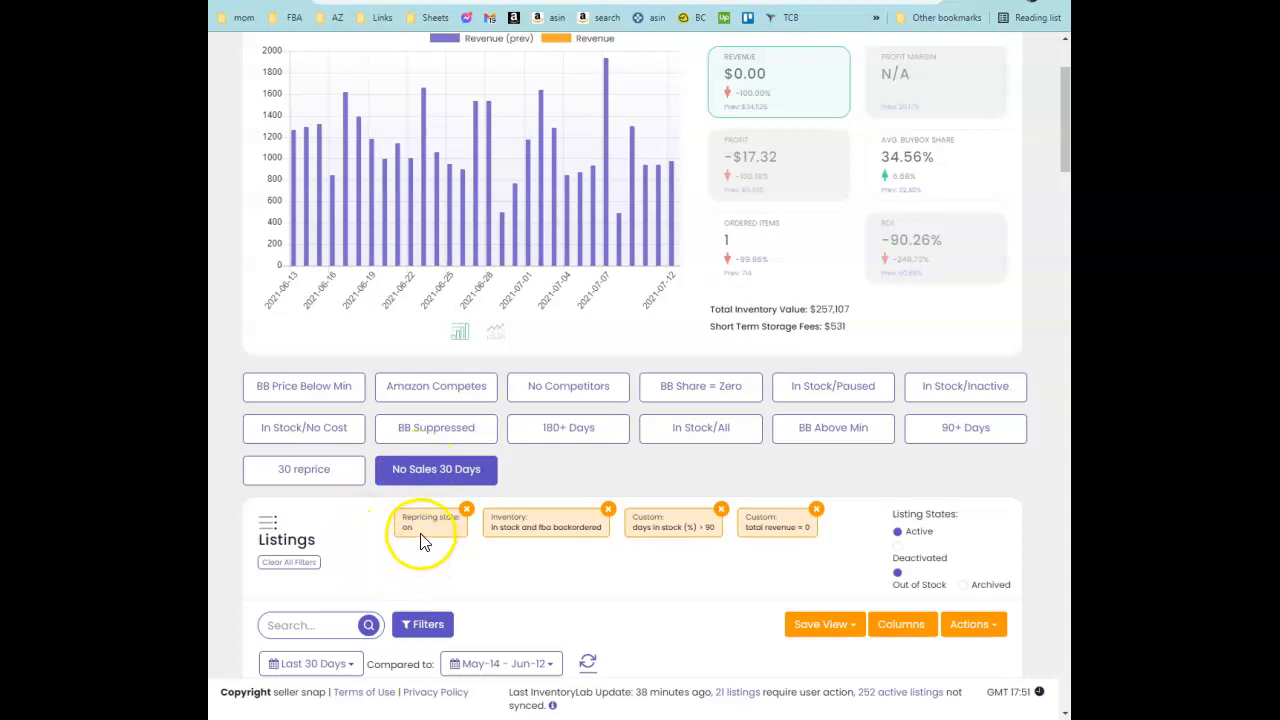
pyautogui.moveTo(432, 532)
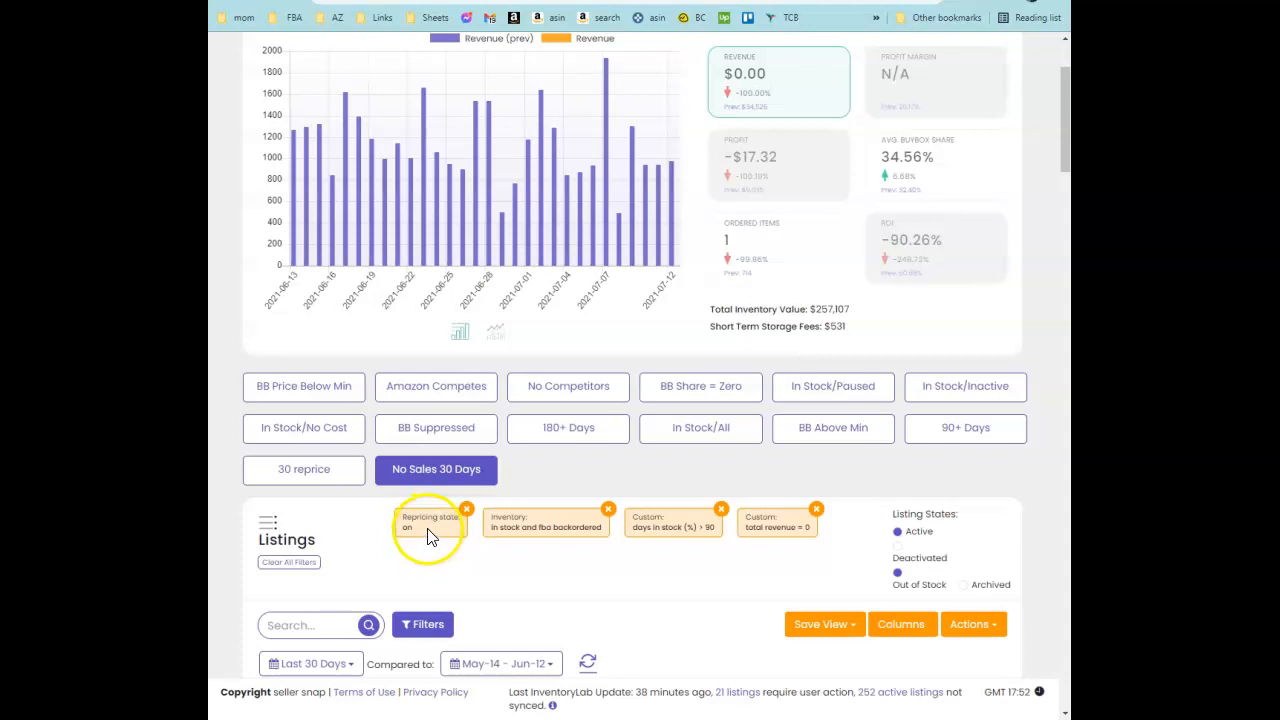
pyautogui.moveTo(540, 548)
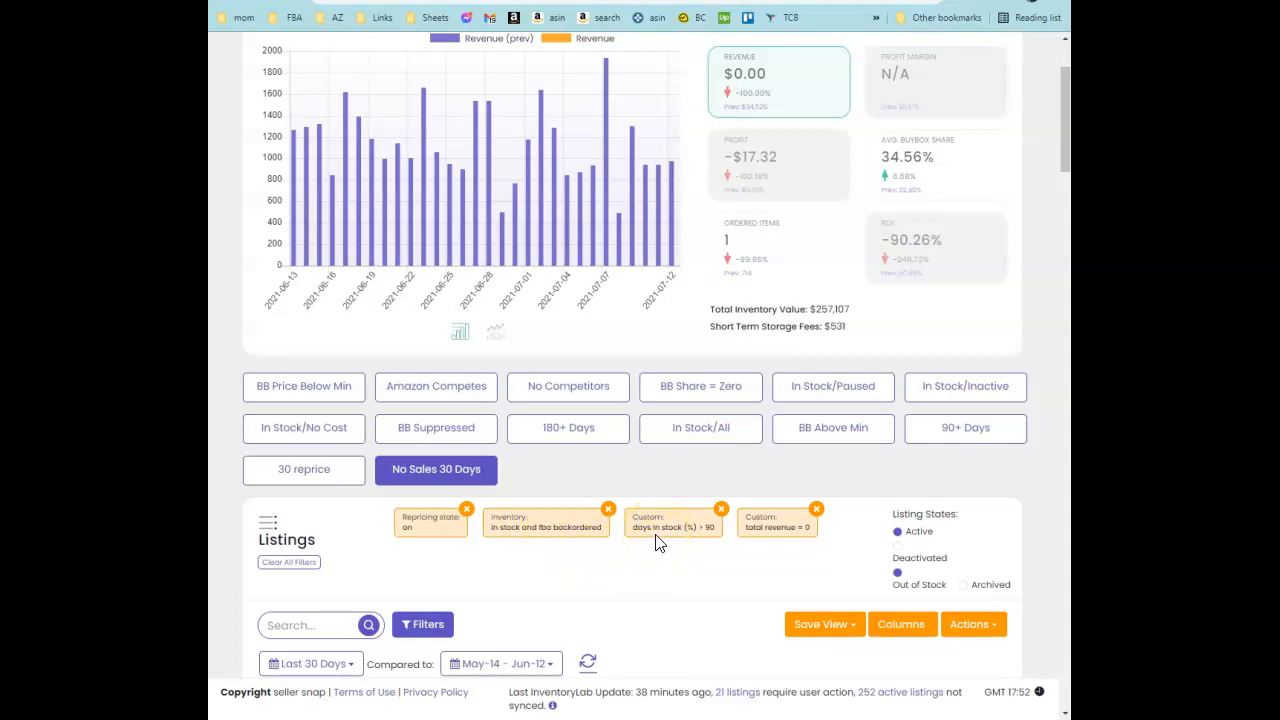
pyautogui.moveTo(330, 664)
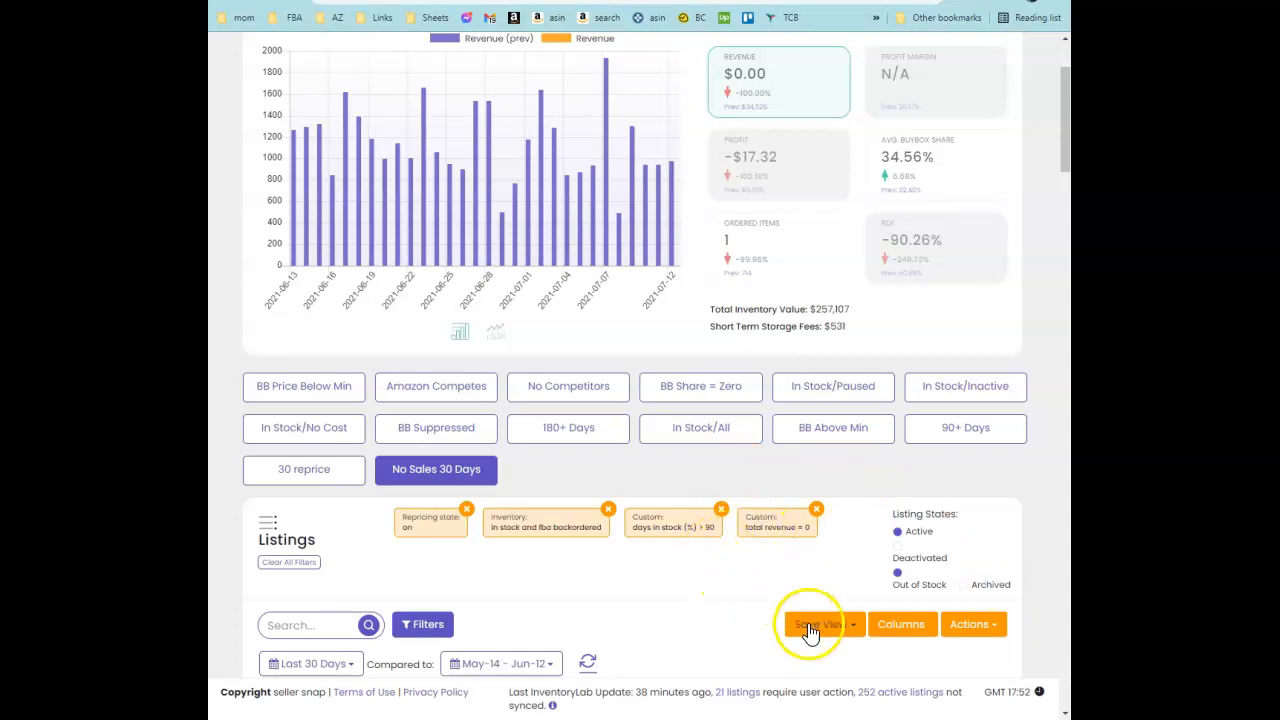
pyautogui.click(972, 624)
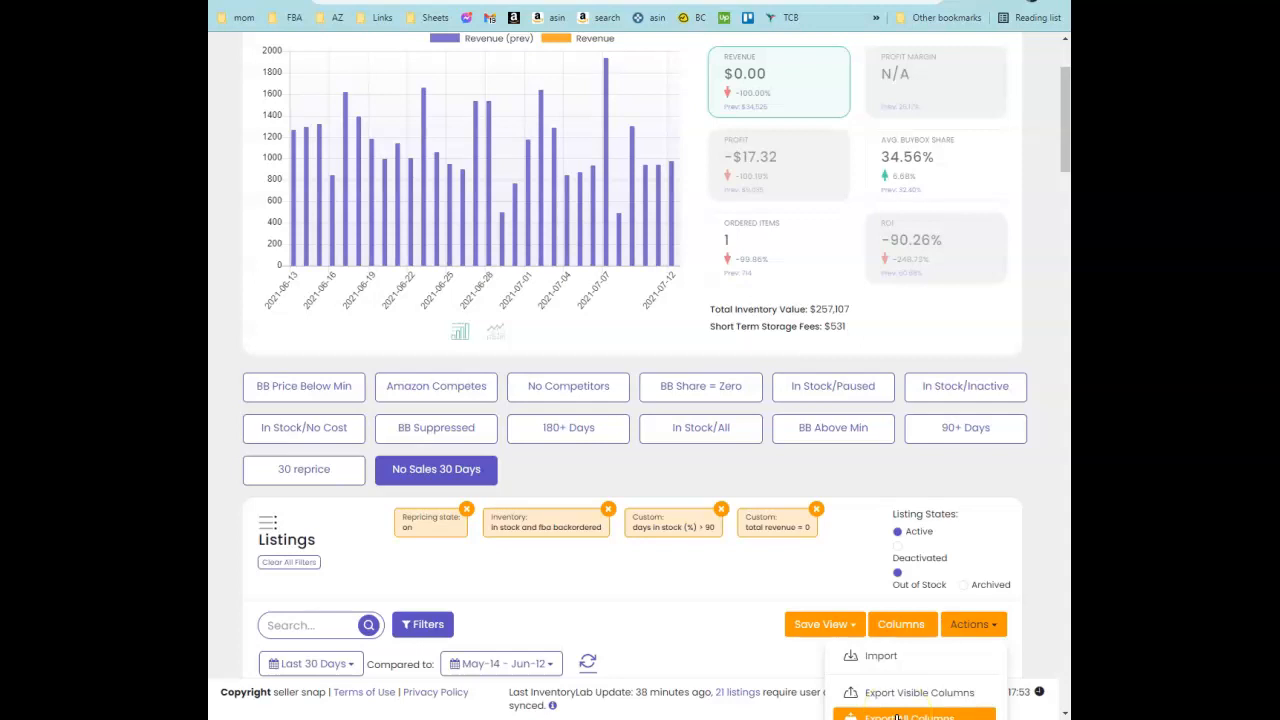
pyautogui.moveTo(622, 530)
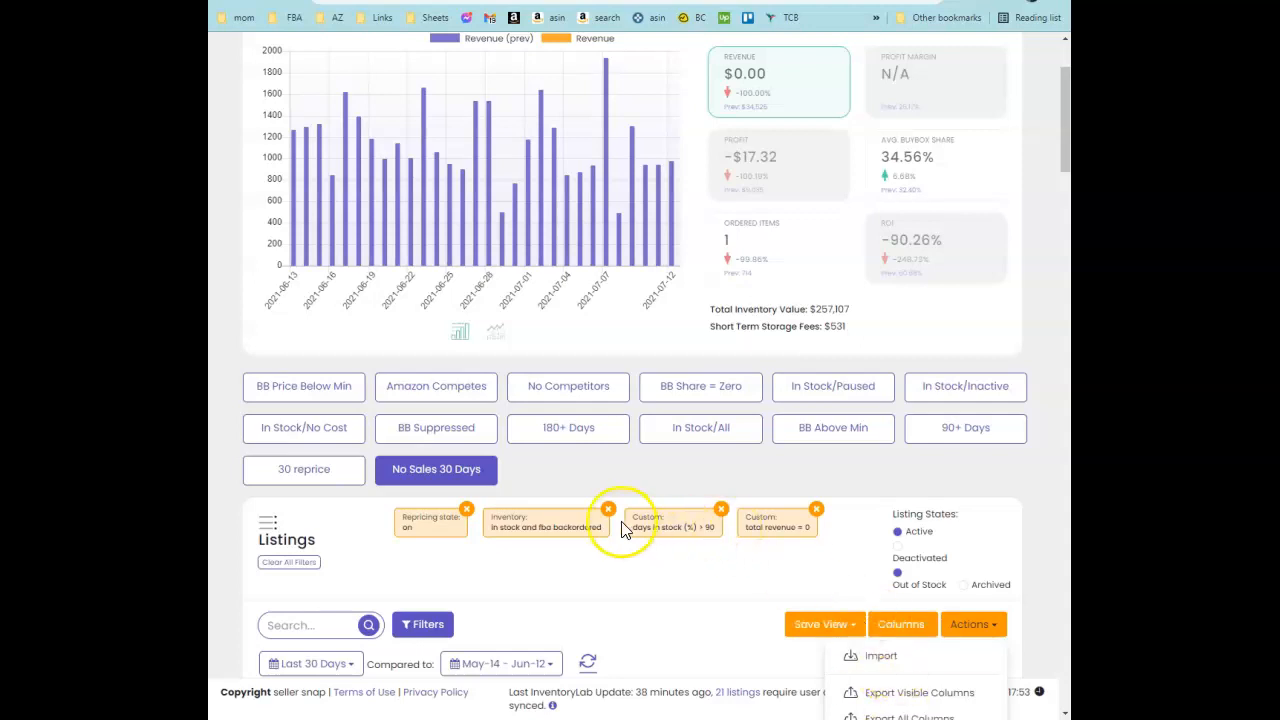
pyautogui.moveTo(916, 692)
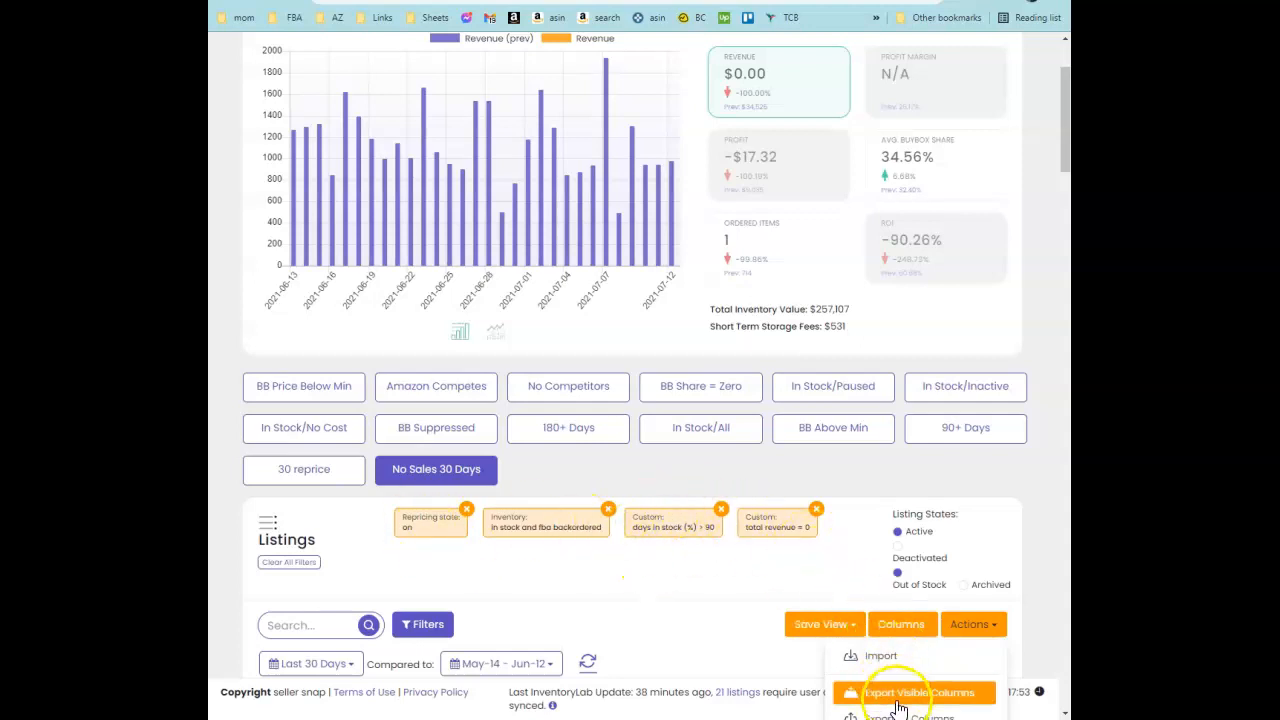
pyautogui.moveTo(890, 704)
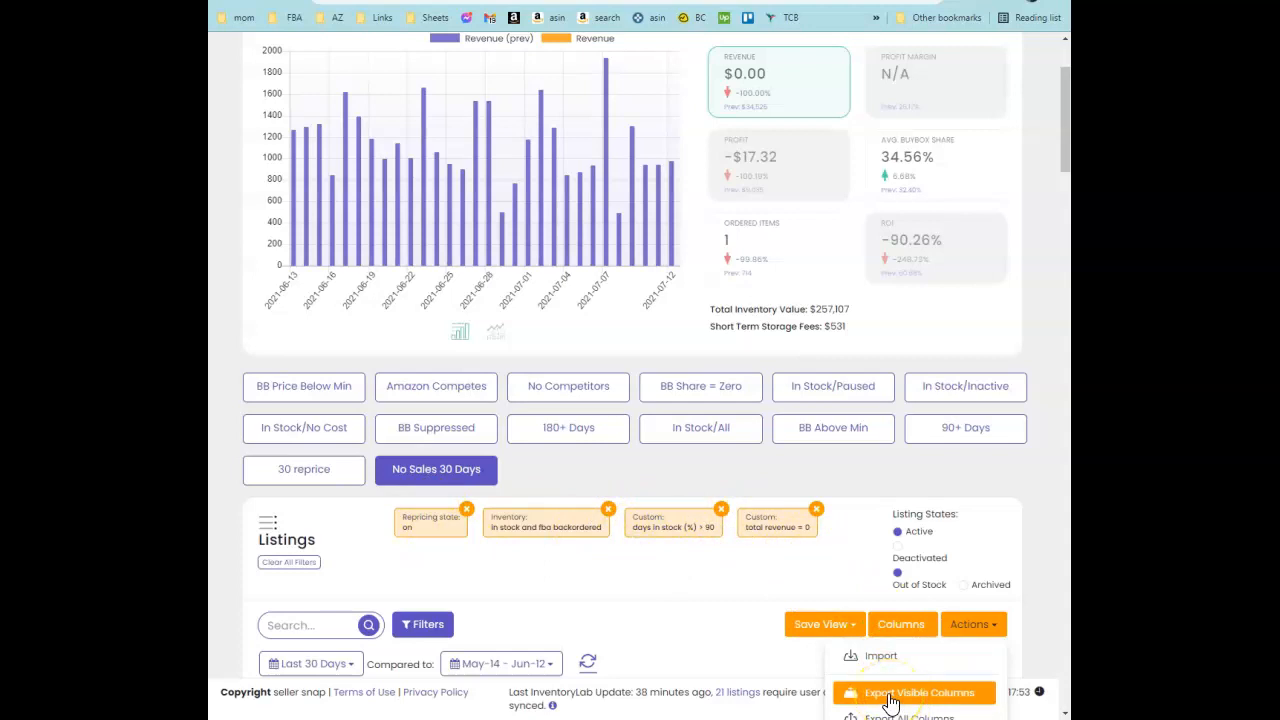
pyautogui.click(914, 692)
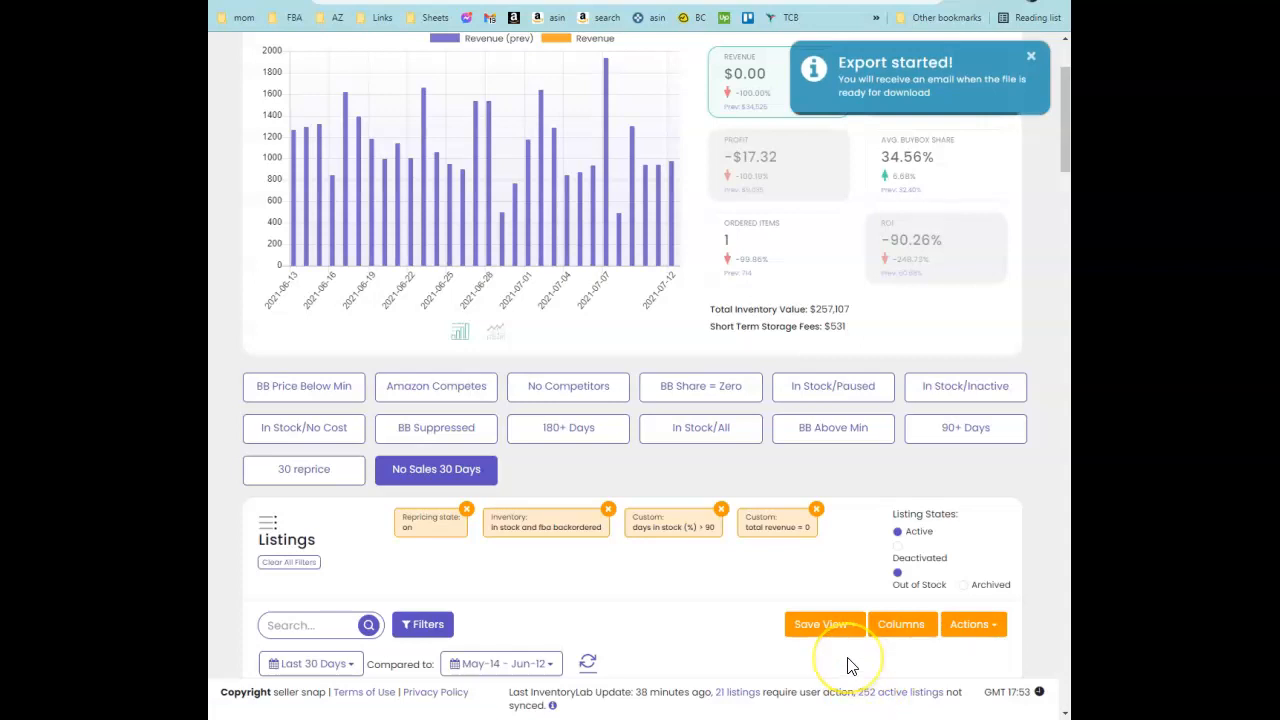
pyautogui.moveTo(916, 148)
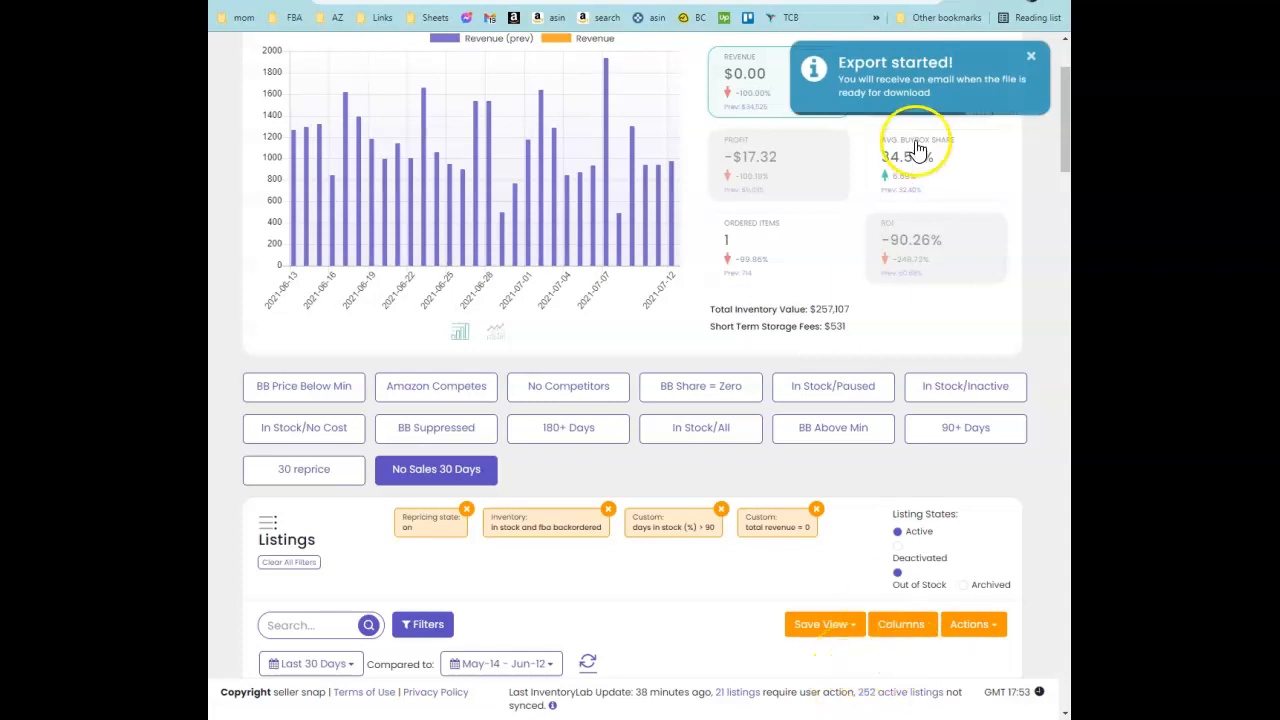
pyautogui.moveTo(860, 218)
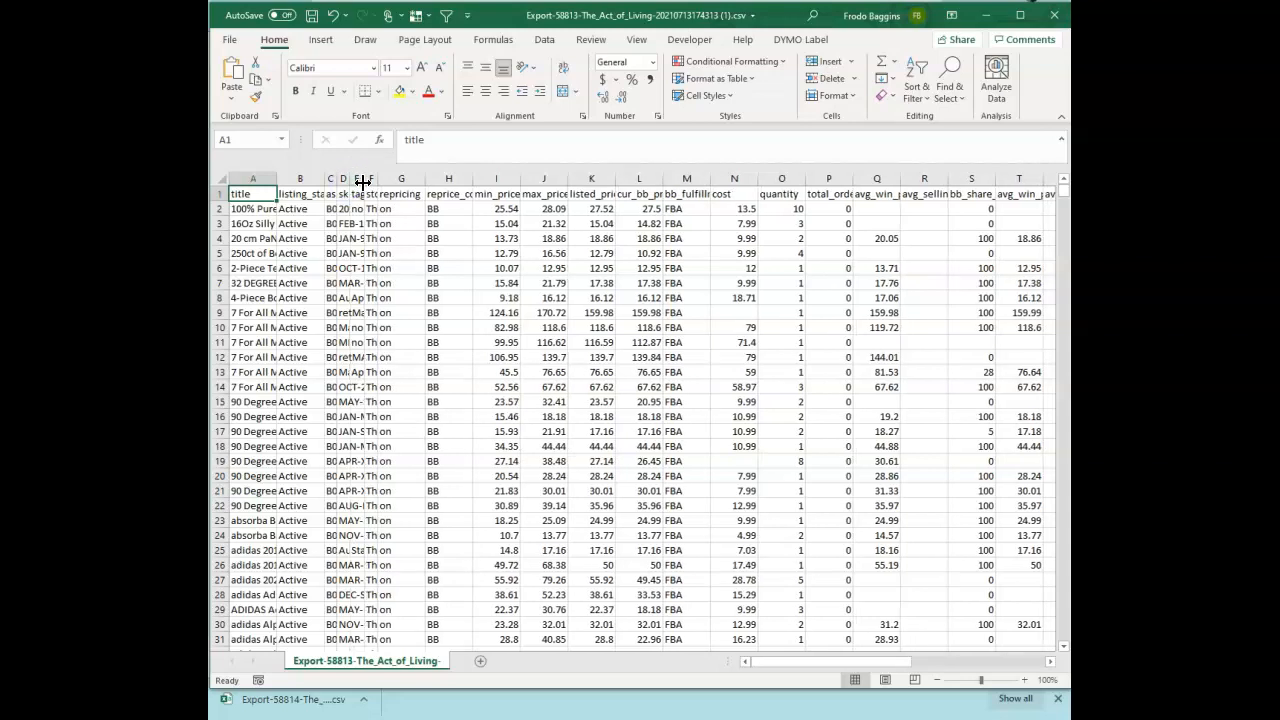
# - Delete columns from L onward and move the min_price/max_price headings to K1:L1
pyautogui.moveTo(364, 178); pyautogui.dragTo(372, 178)
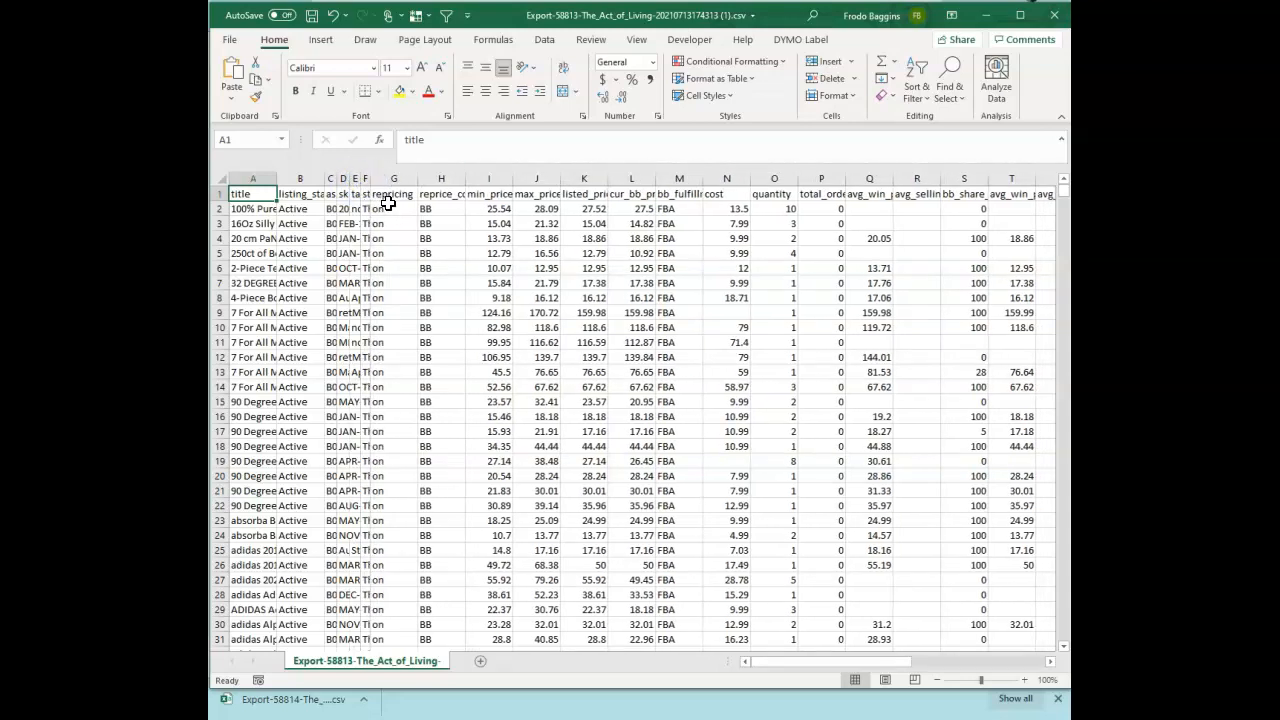
pyautogui.moveTo(676, 222)
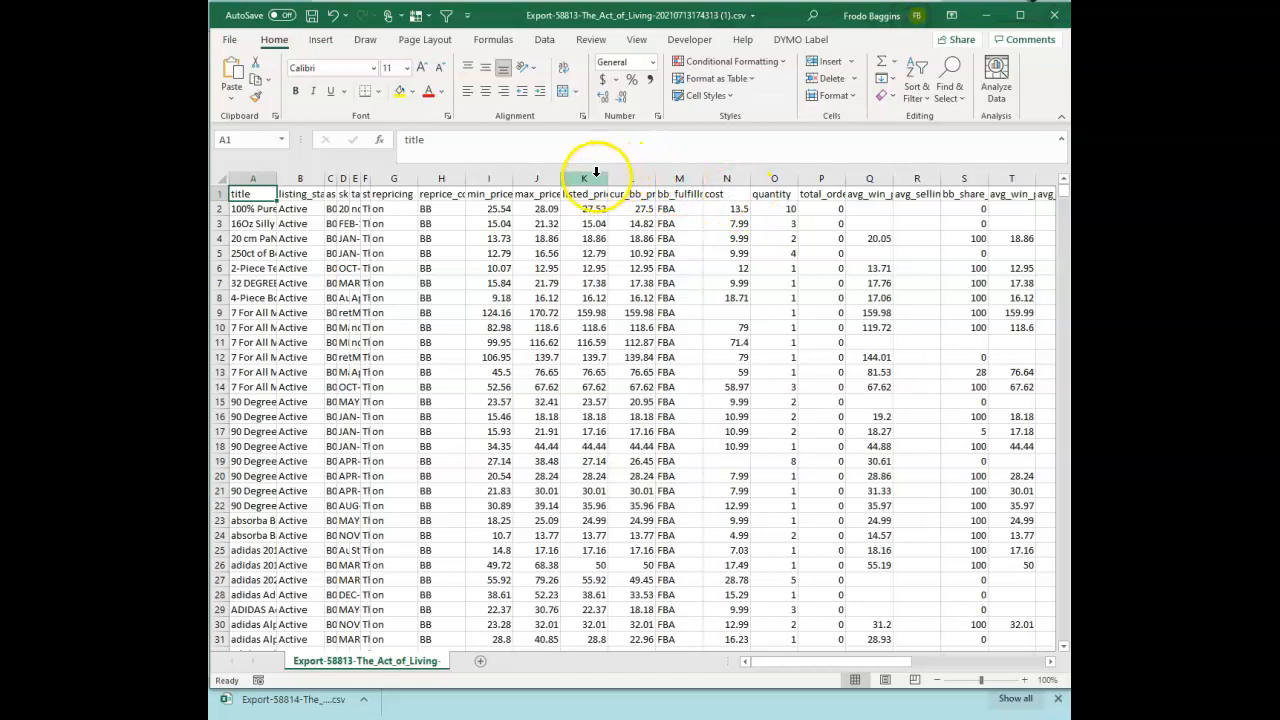
pyautogui.click(592, 178)
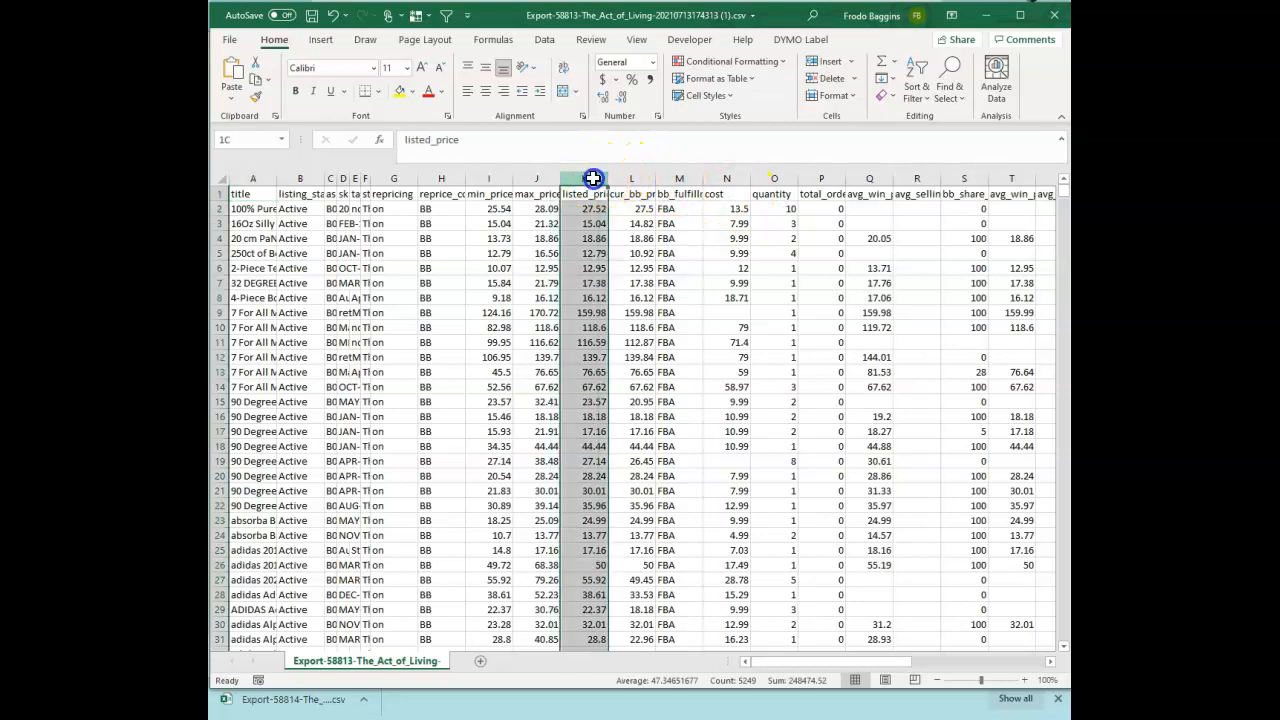
pyautogui.hscroll(3)
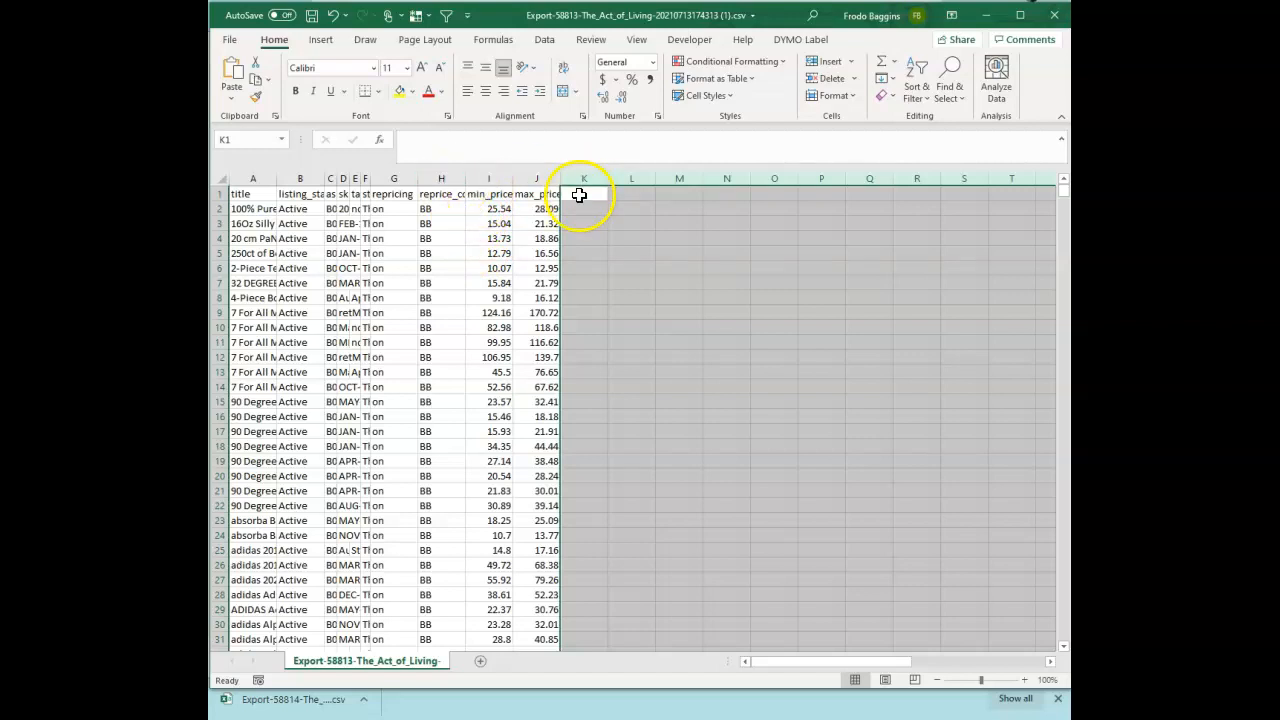
pyautogui.click(488, 192)
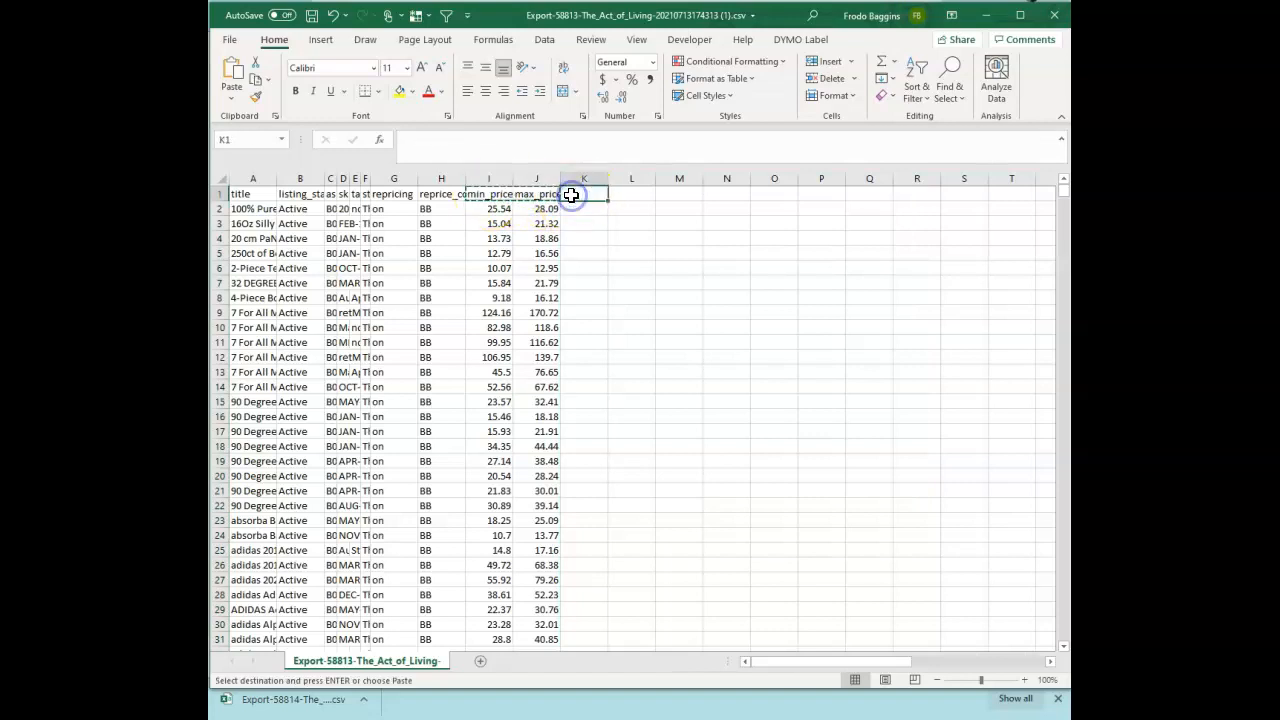
pyautogui.click(584, 194)
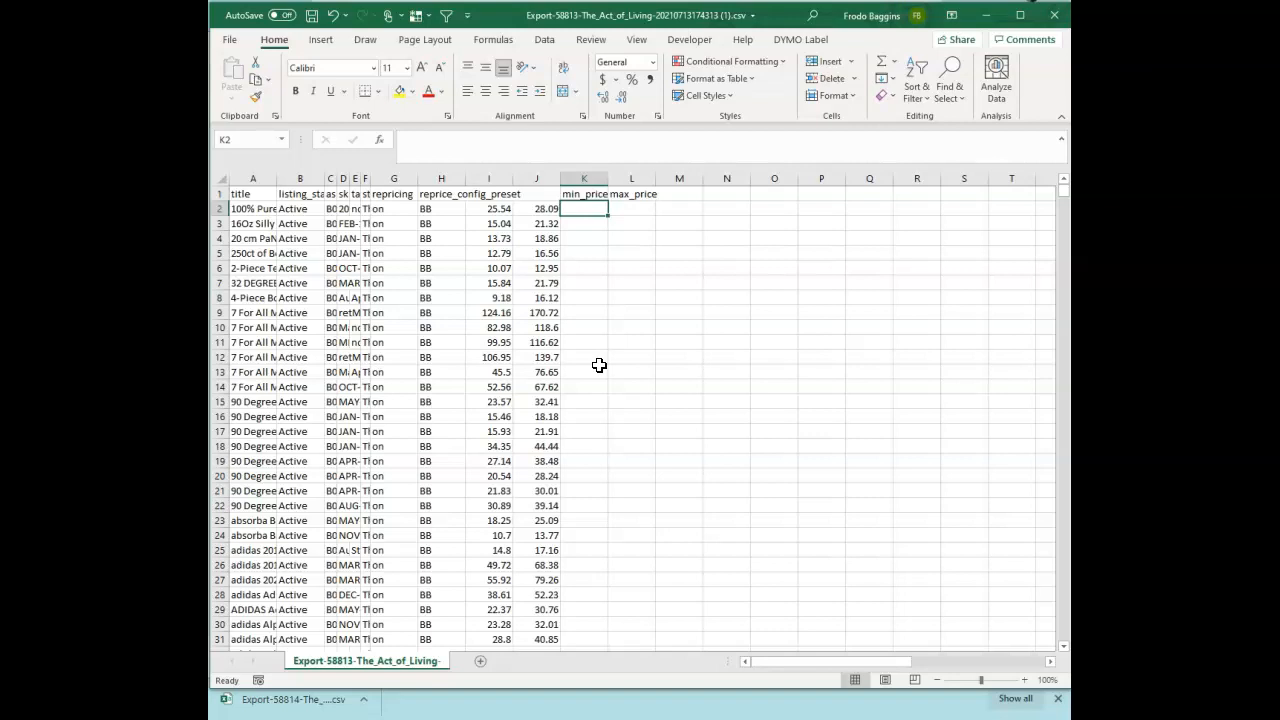
# - Enter a 97%-of-old-minimum formula in K2
pyautogui.write('=')
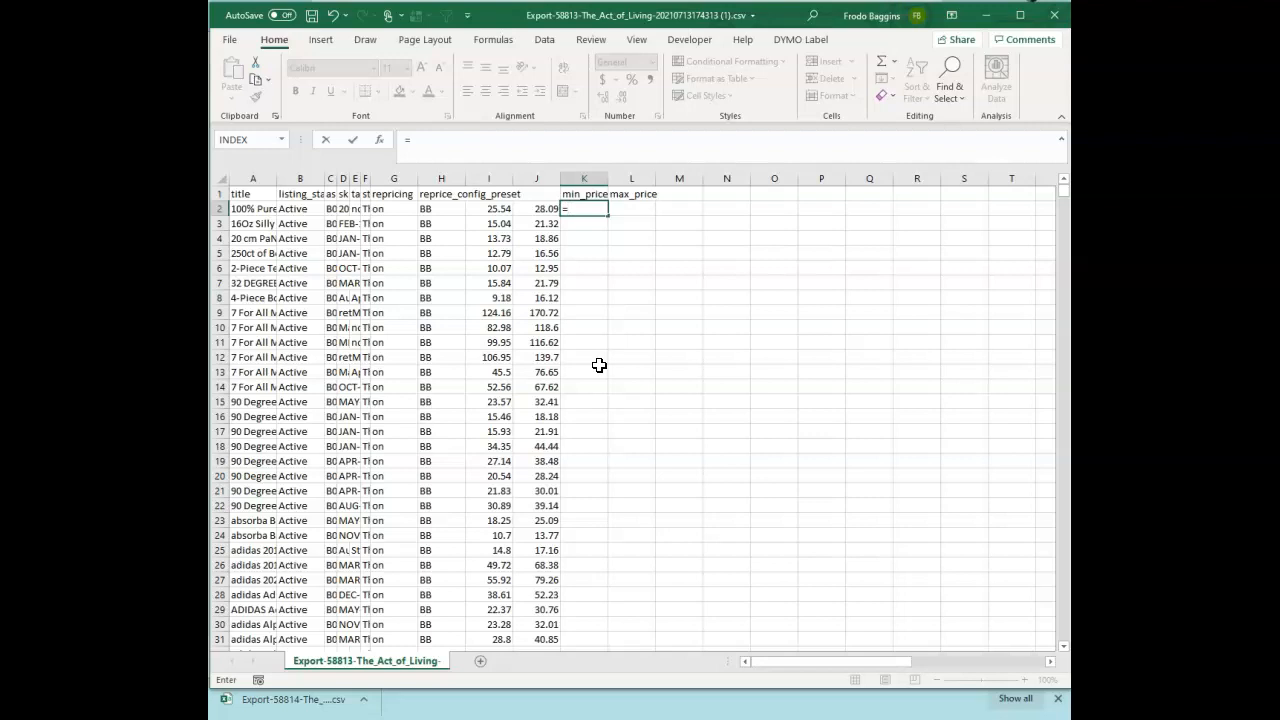
pyautogui.write('.97*')
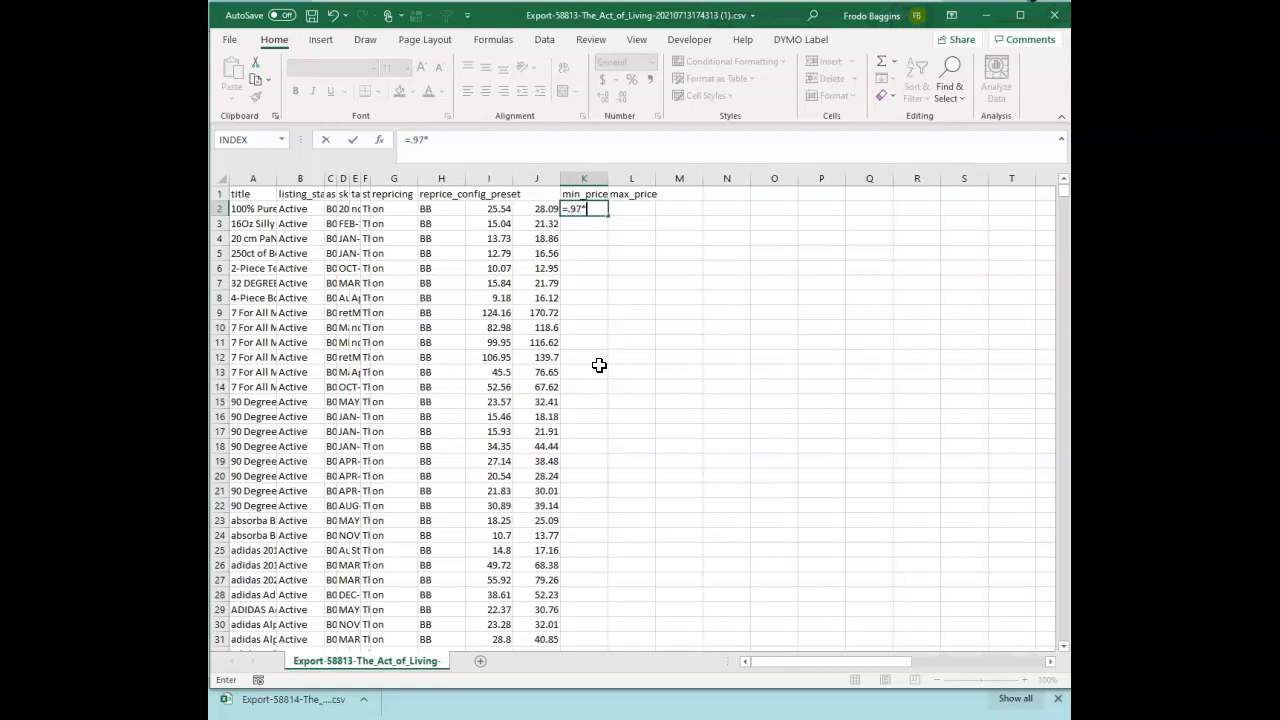
pyautogui.moveTo(484, 208)
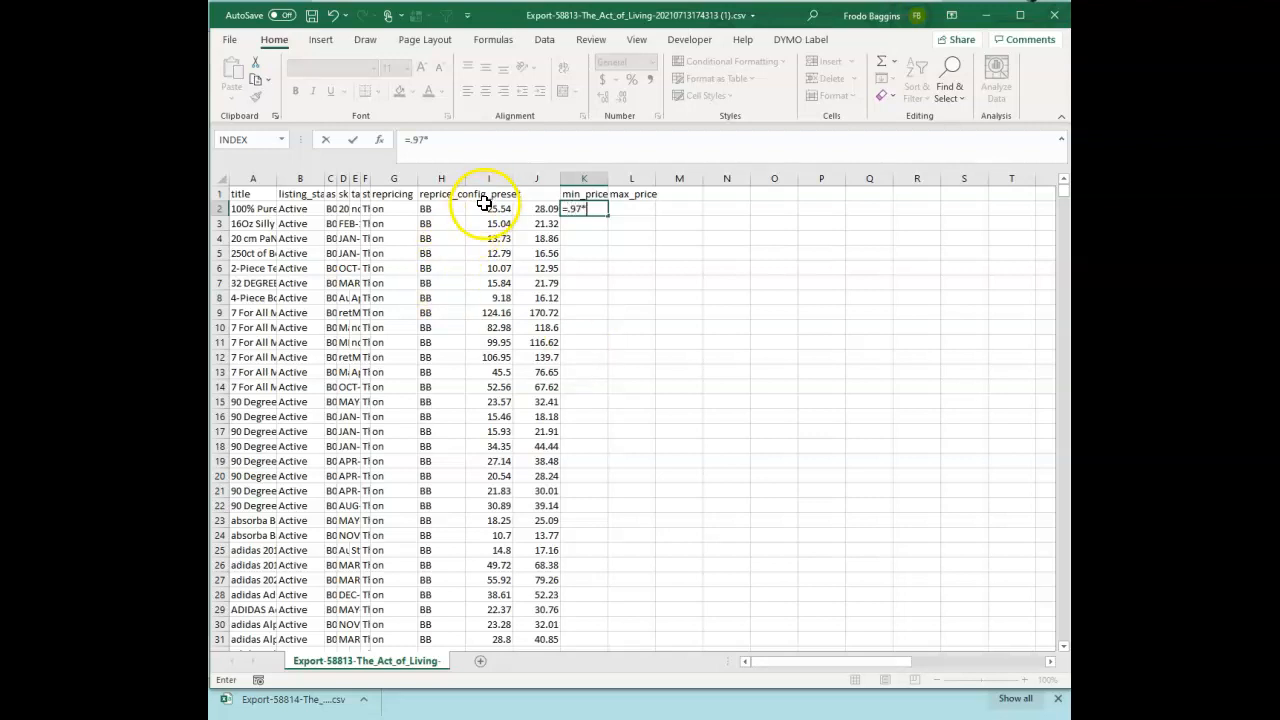
pyautogui.press('Enter')
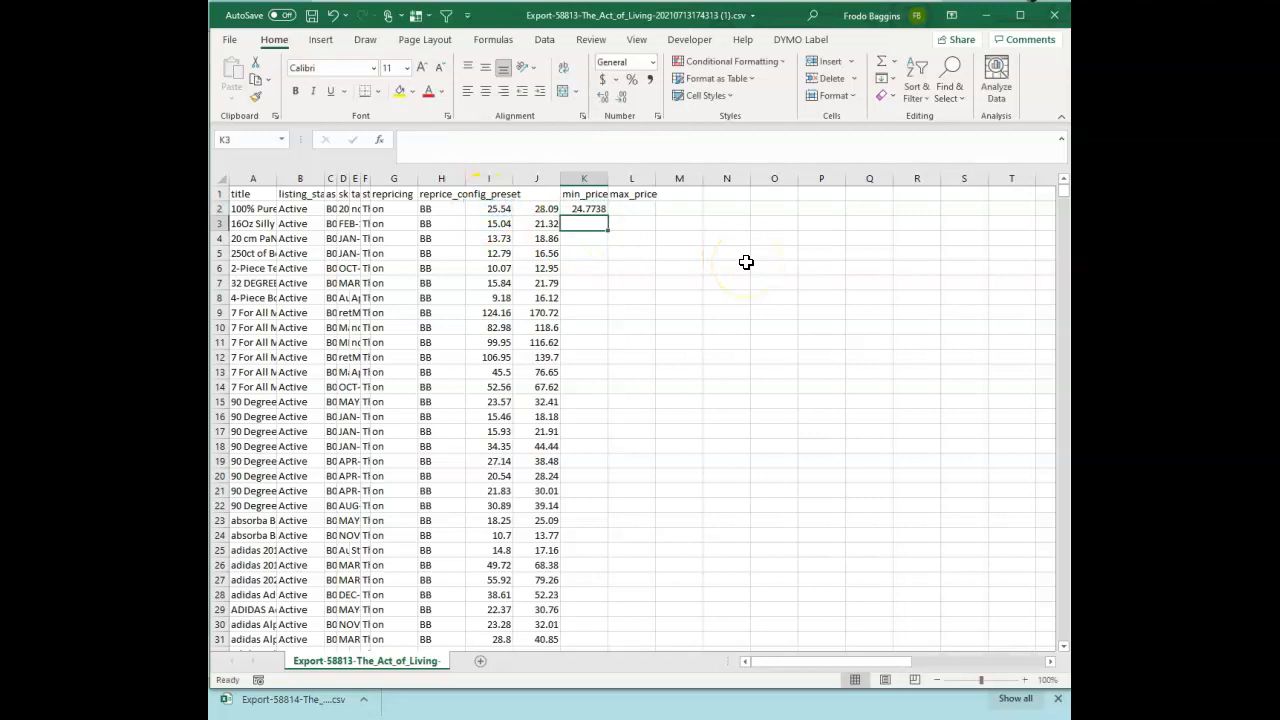
pyautogui.moveTo(536, 482)
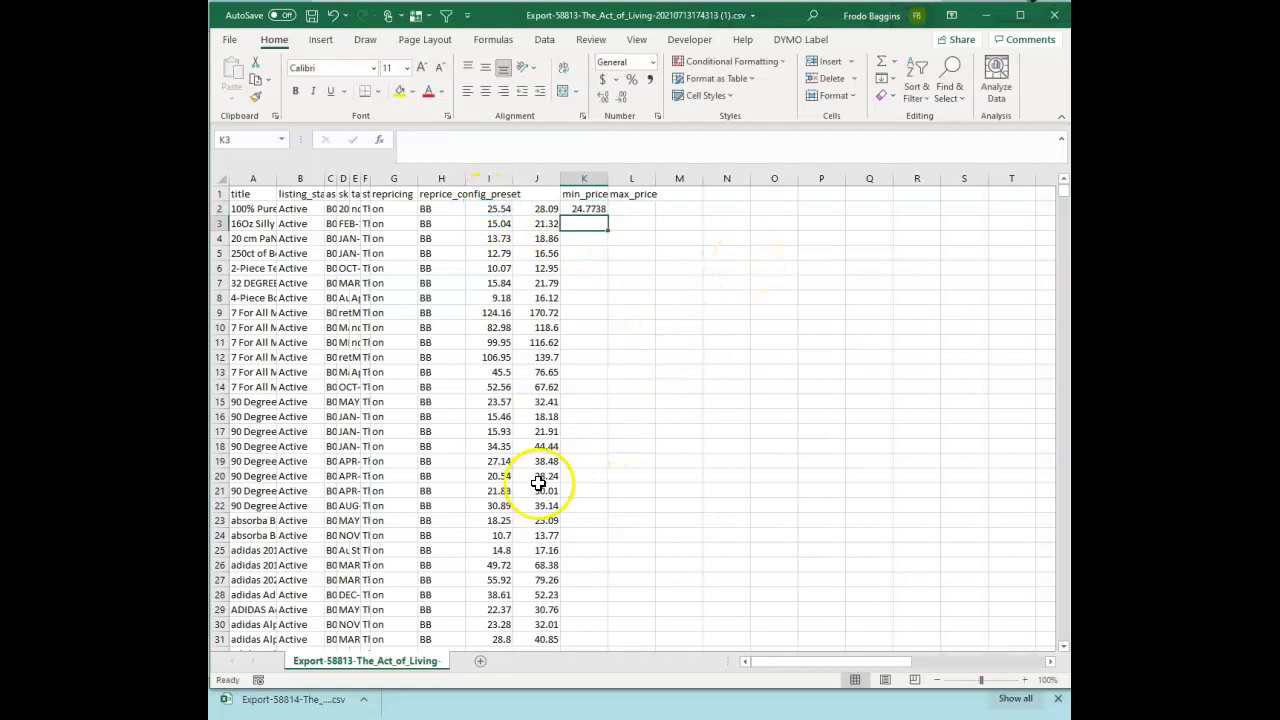
# - Revise K2 to =MAX(0.97*I2,7) so the new minimum never falls below 7
pyautogui.click(584, 208)
pyautogui.write('=max(0.97*I2')
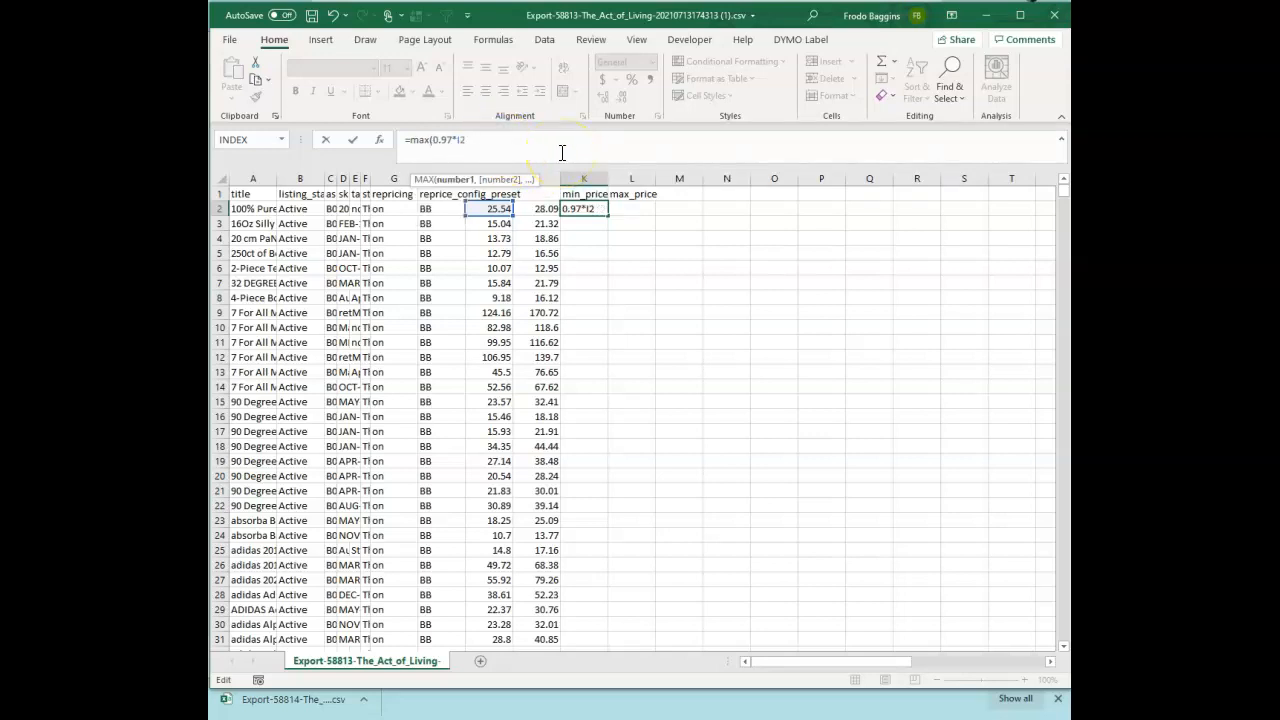
pyautogui.write(',')
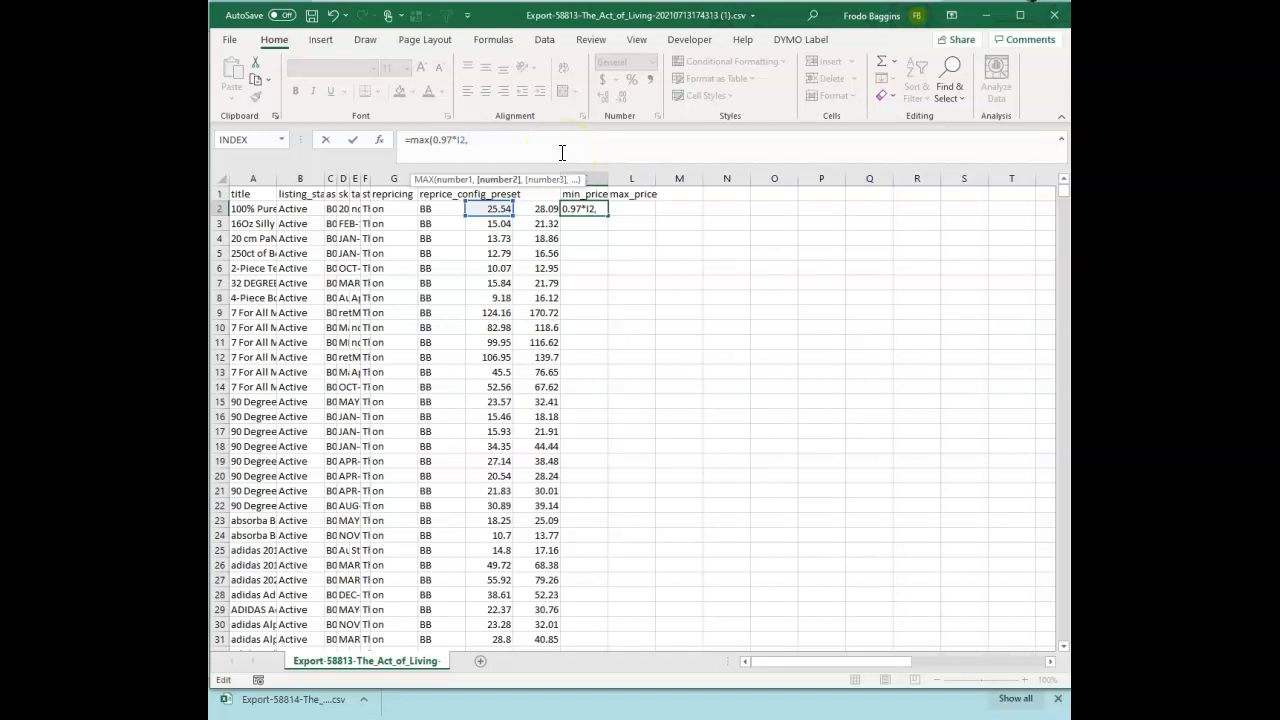
pyautogui.write('7')
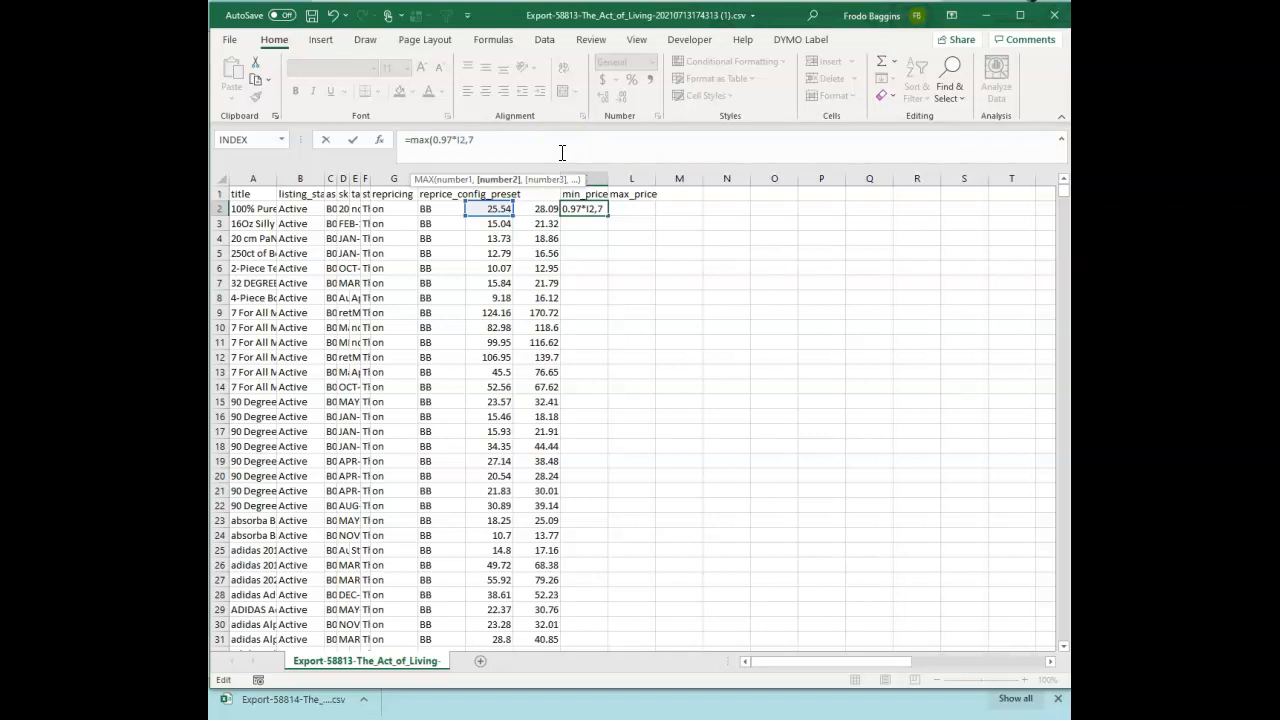
pyautogui.write(')')
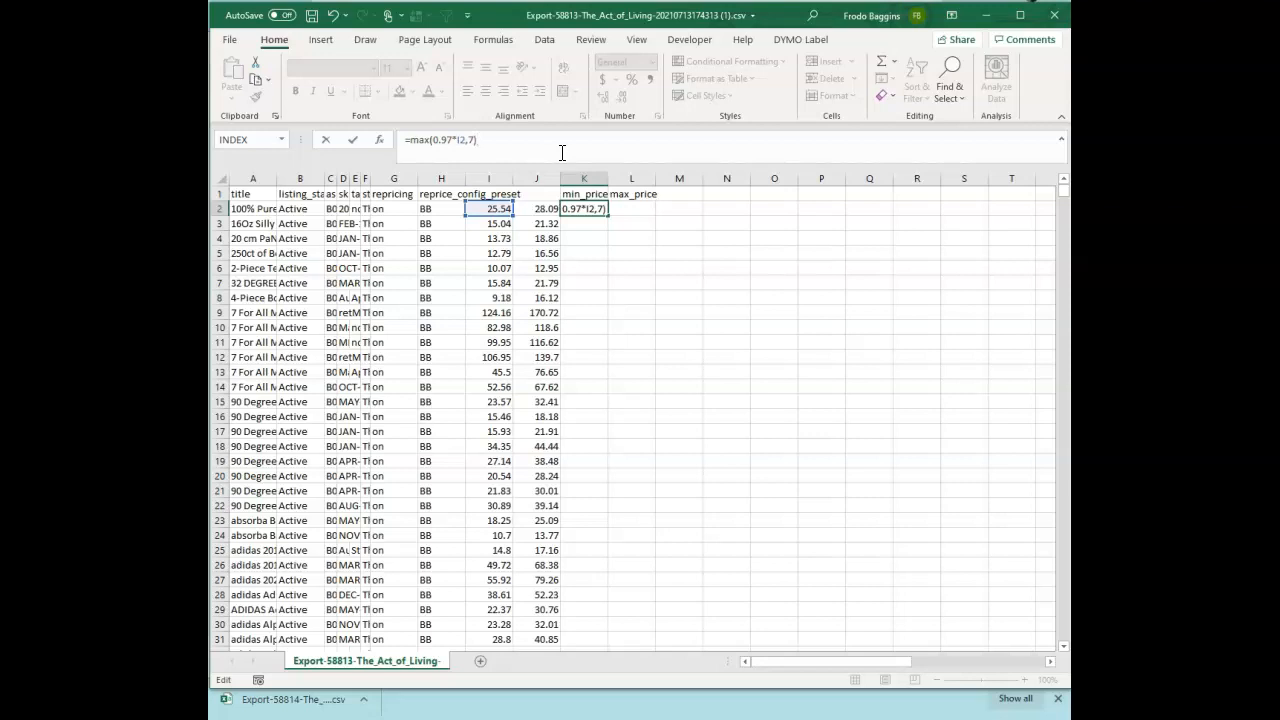
pyautogui.press('Enter')
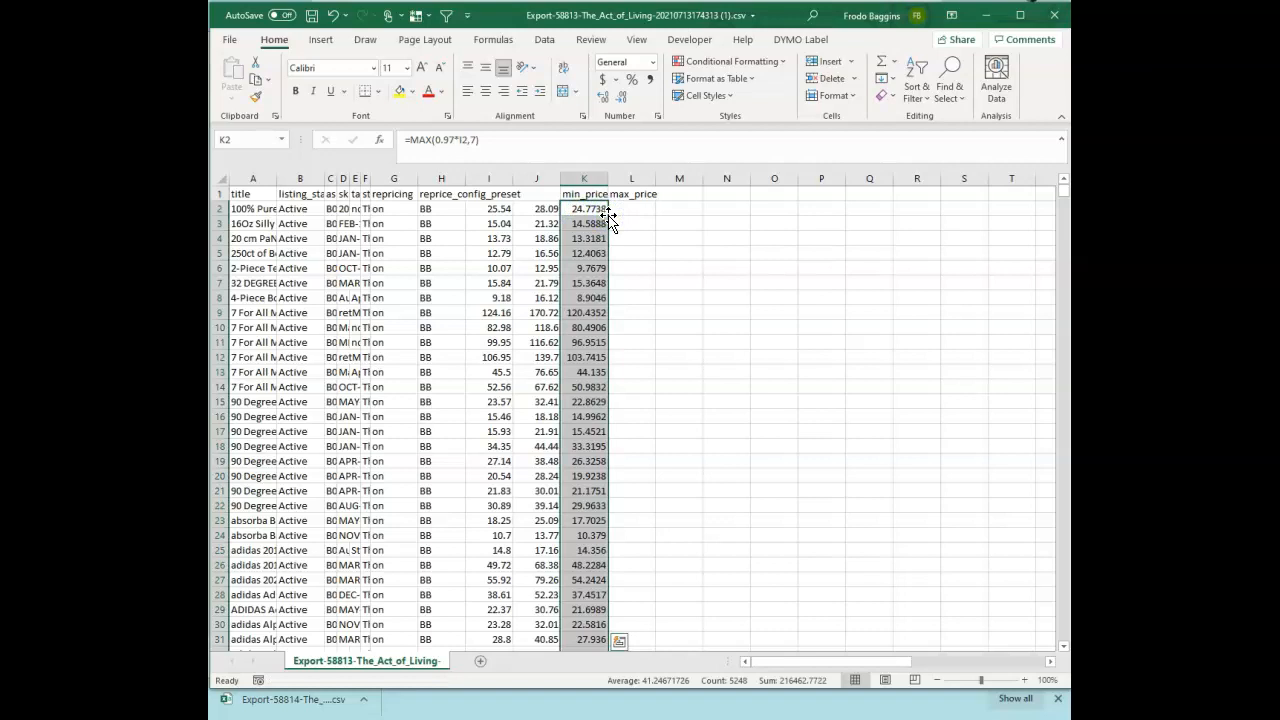
pyautogui.click(632, 208)
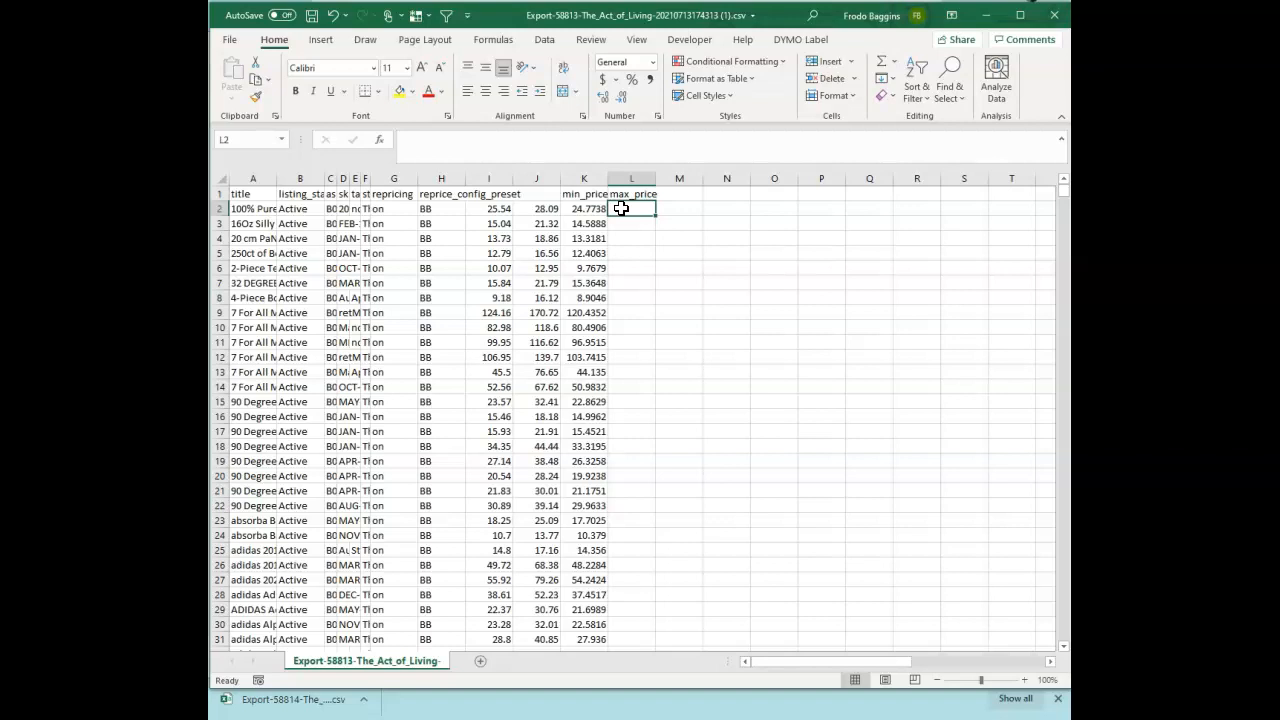
# - Build the L2 formula =MAX(J2*.97,1.1*K2) giving a new max price of about 27.25
pyautogui.write('=ma')
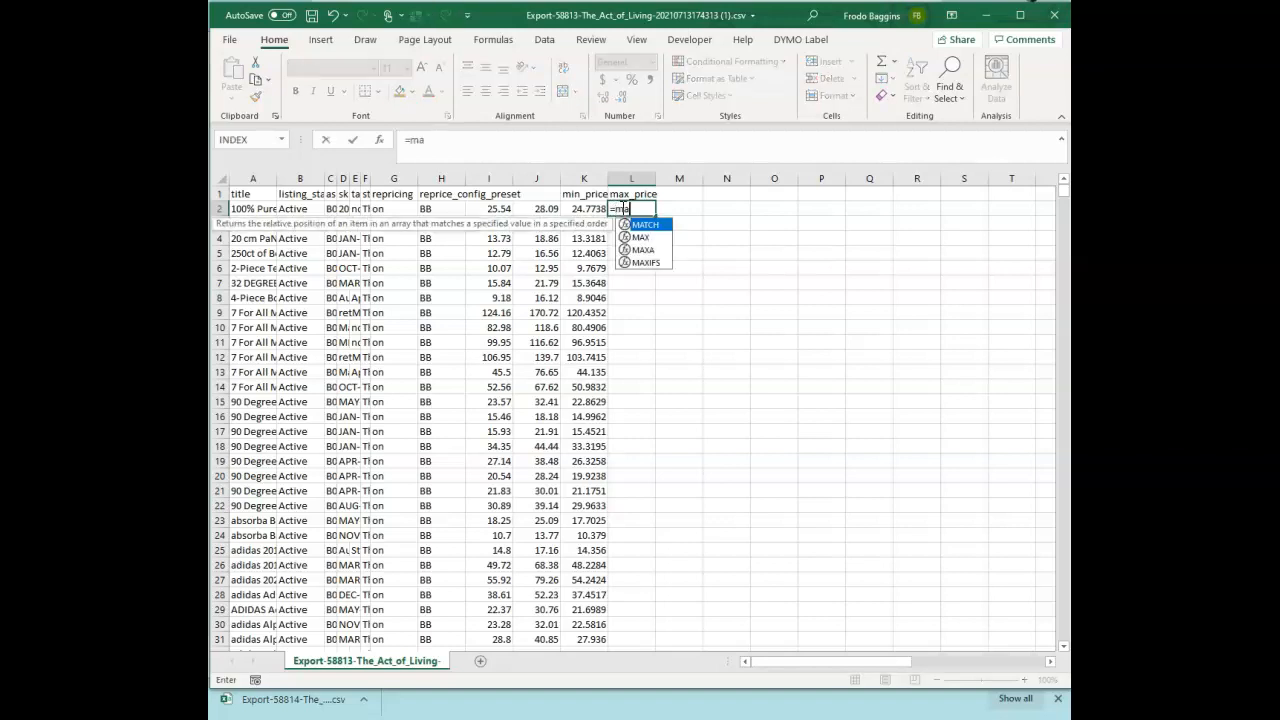
pyautogui.write('x(')
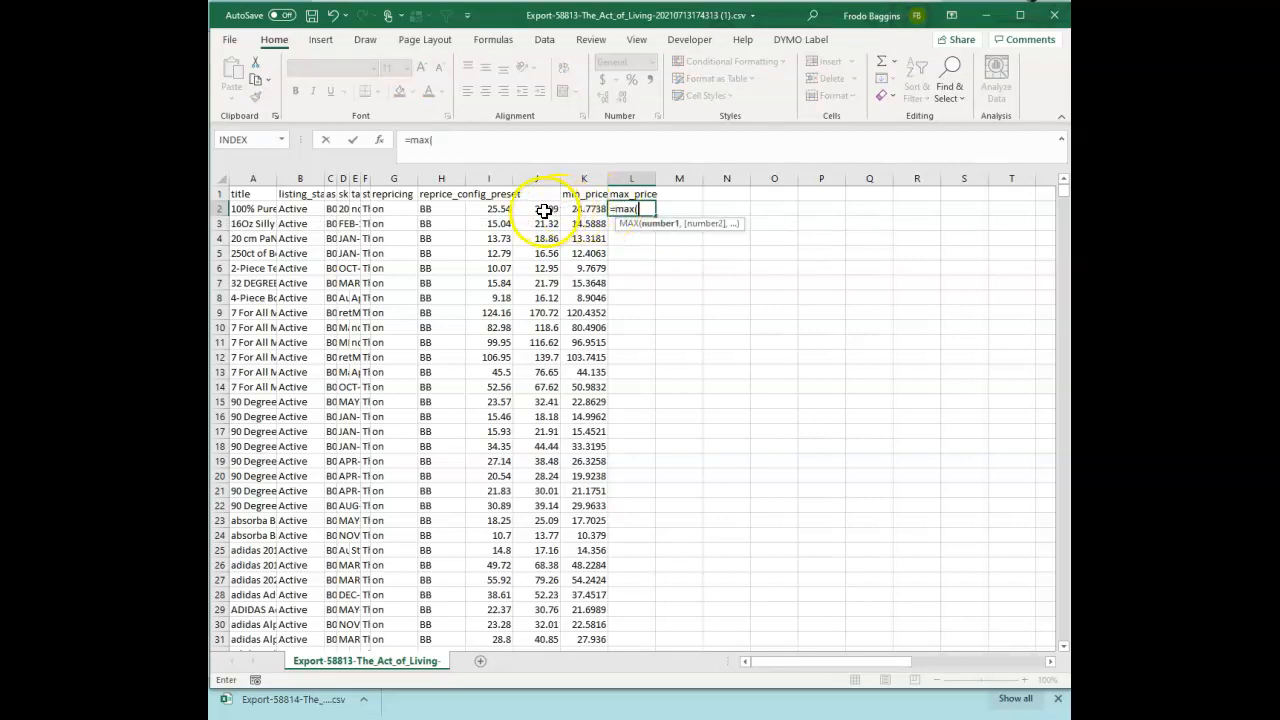
pyautogui.click(536, 208)
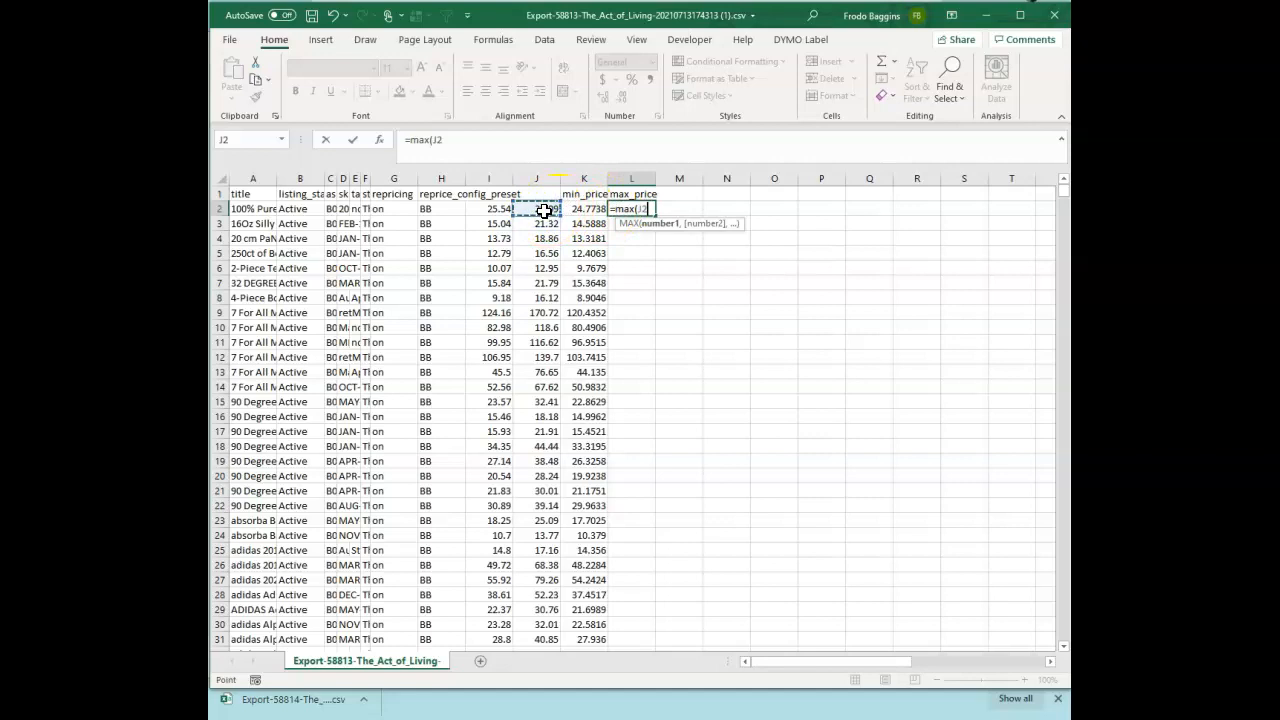
pyautogui.write('*.97,')
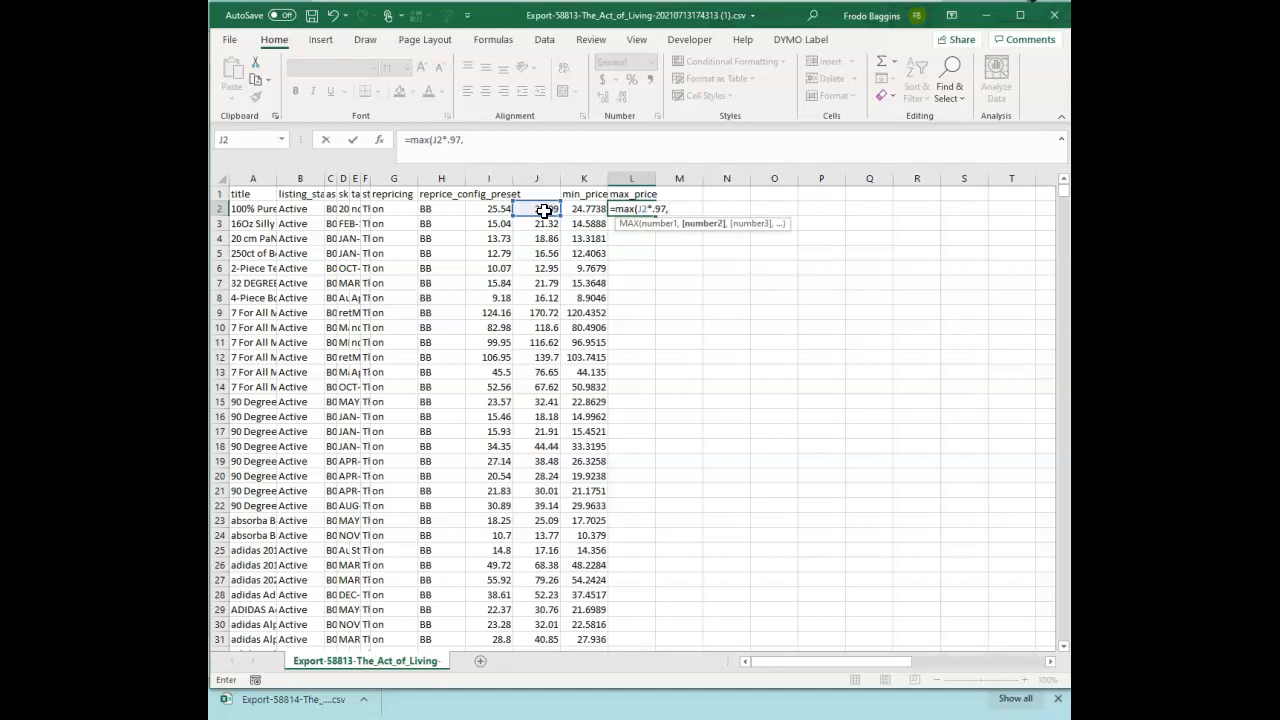
pyautogui.write('1.1')
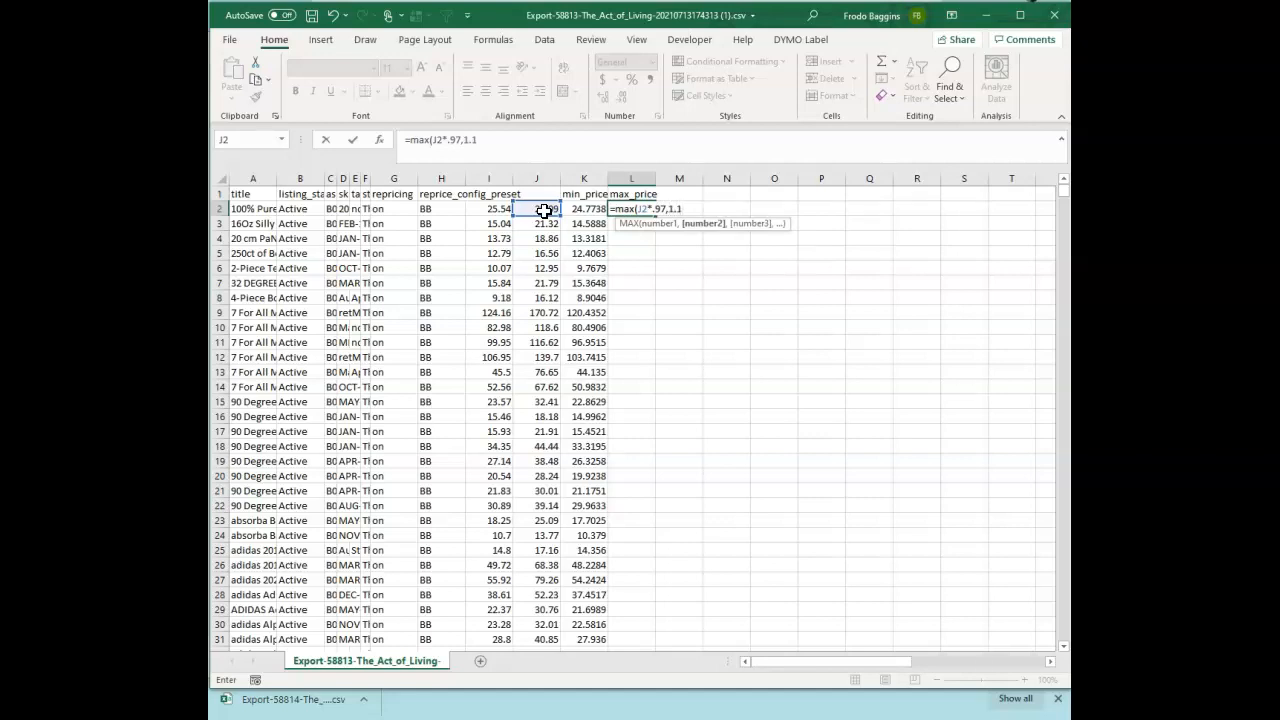
pyautogui.write('*')
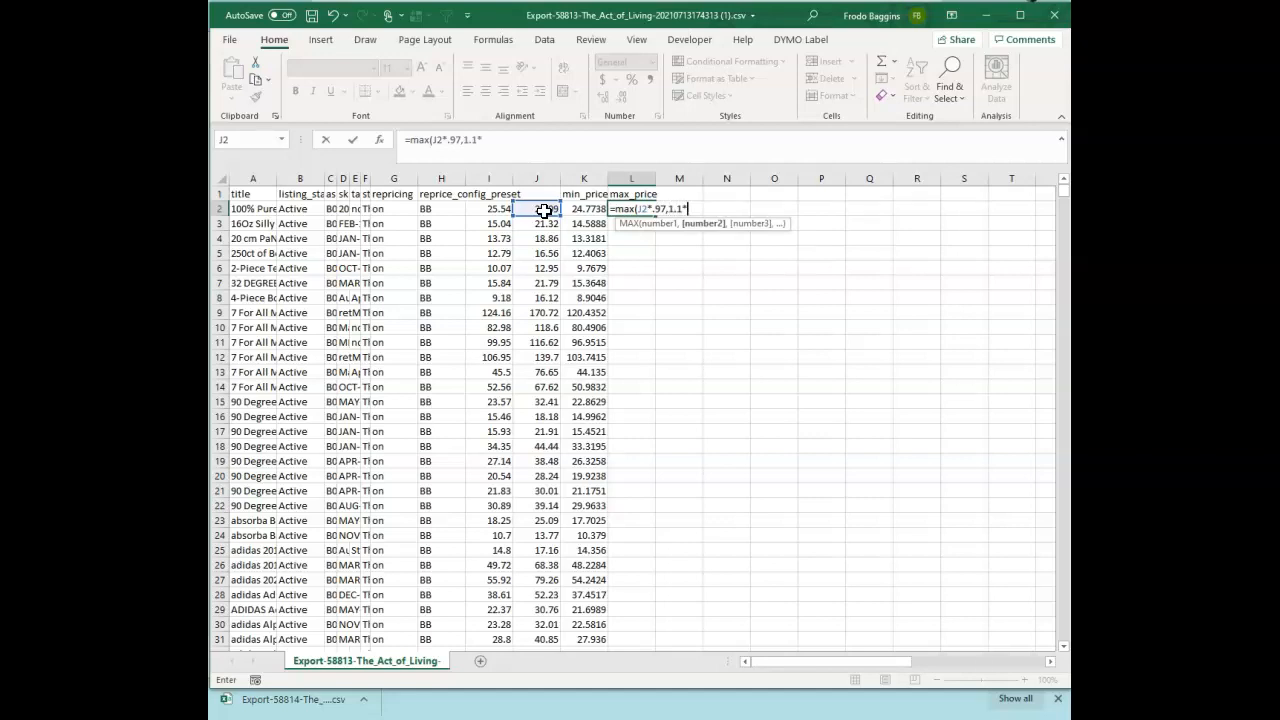
pyautogui.click(584, 208)
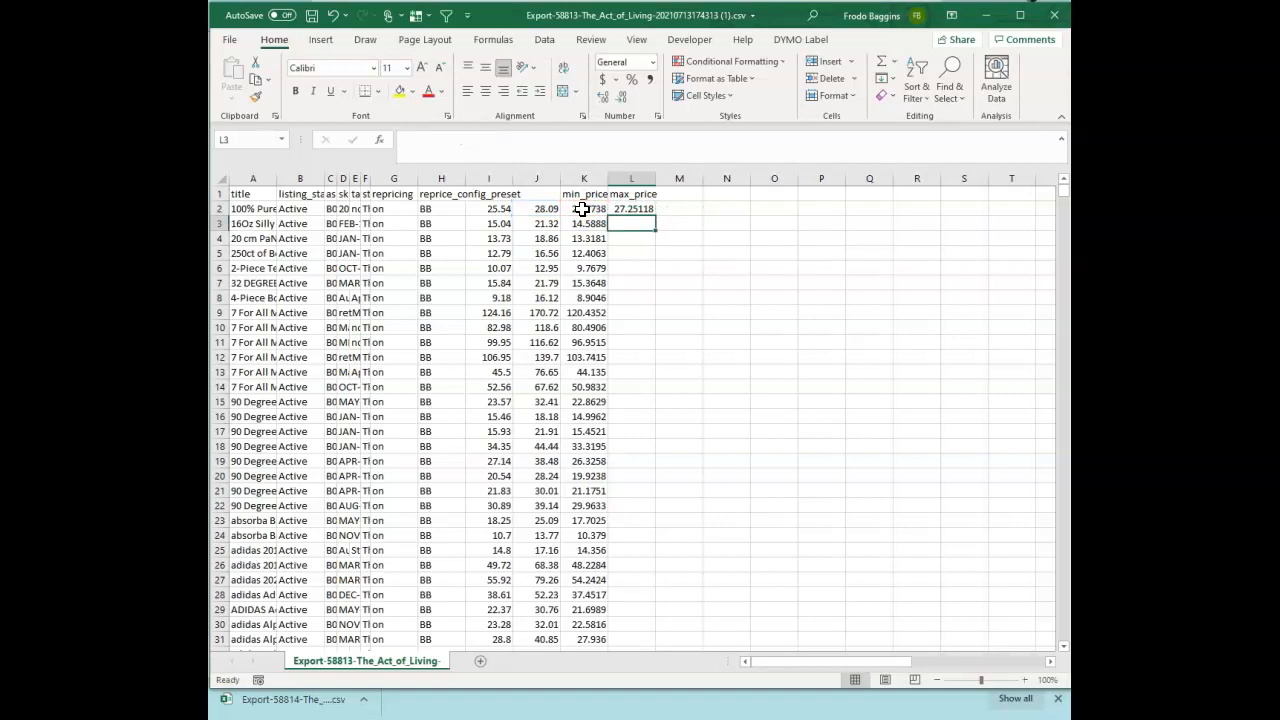
# - Fill the K:L formulas down all rows and paste them back as plain values
pyautogui.click(632, 208)
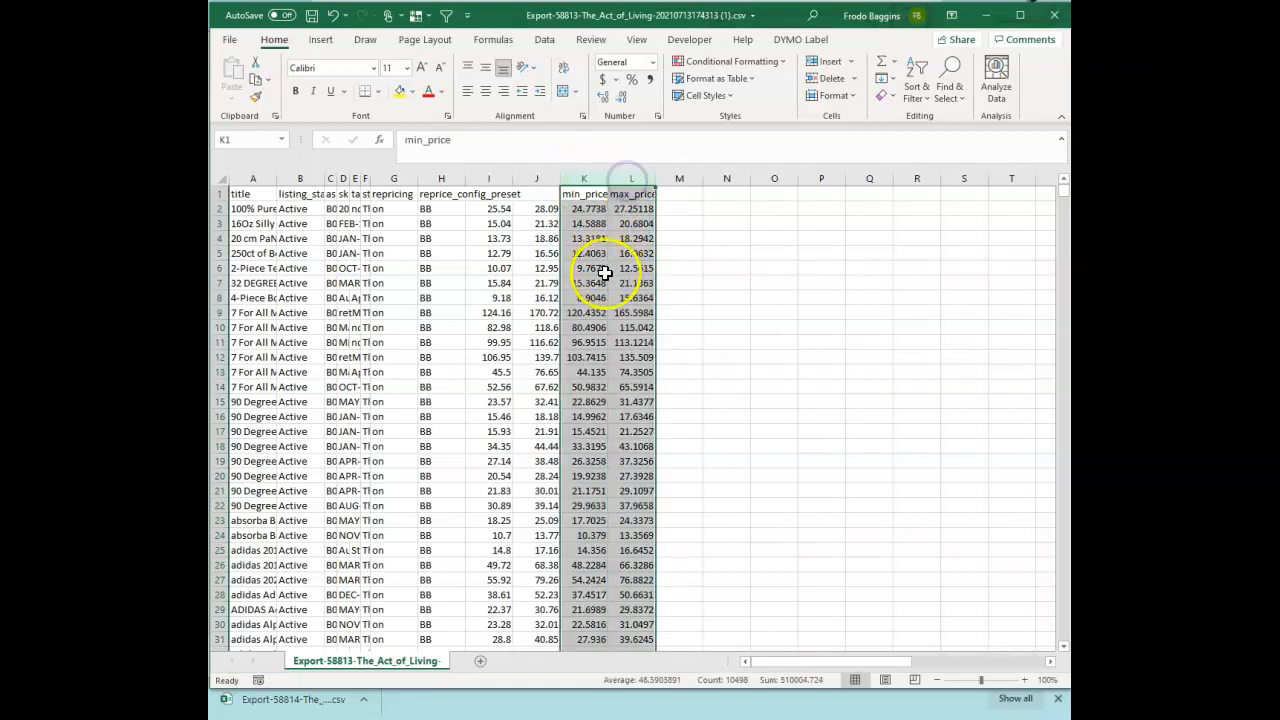
pyautogui.rightClick(606, 268)
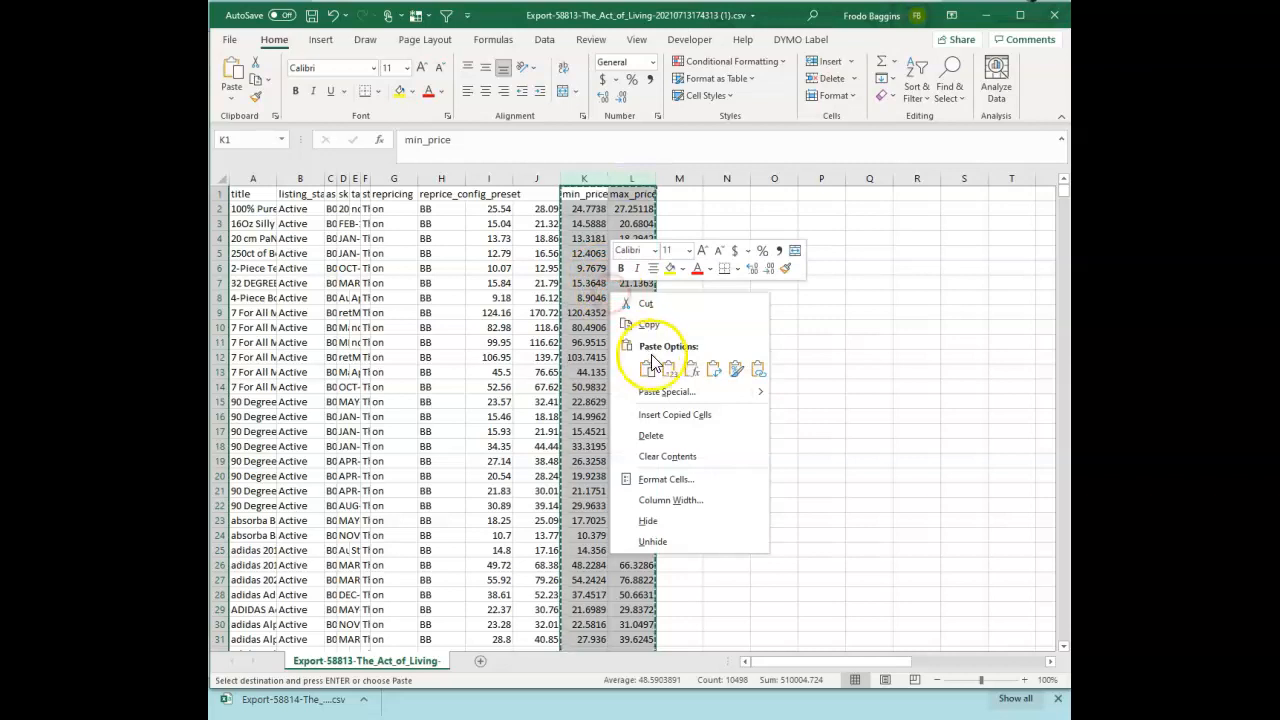
pyautogui.click(670, 374)
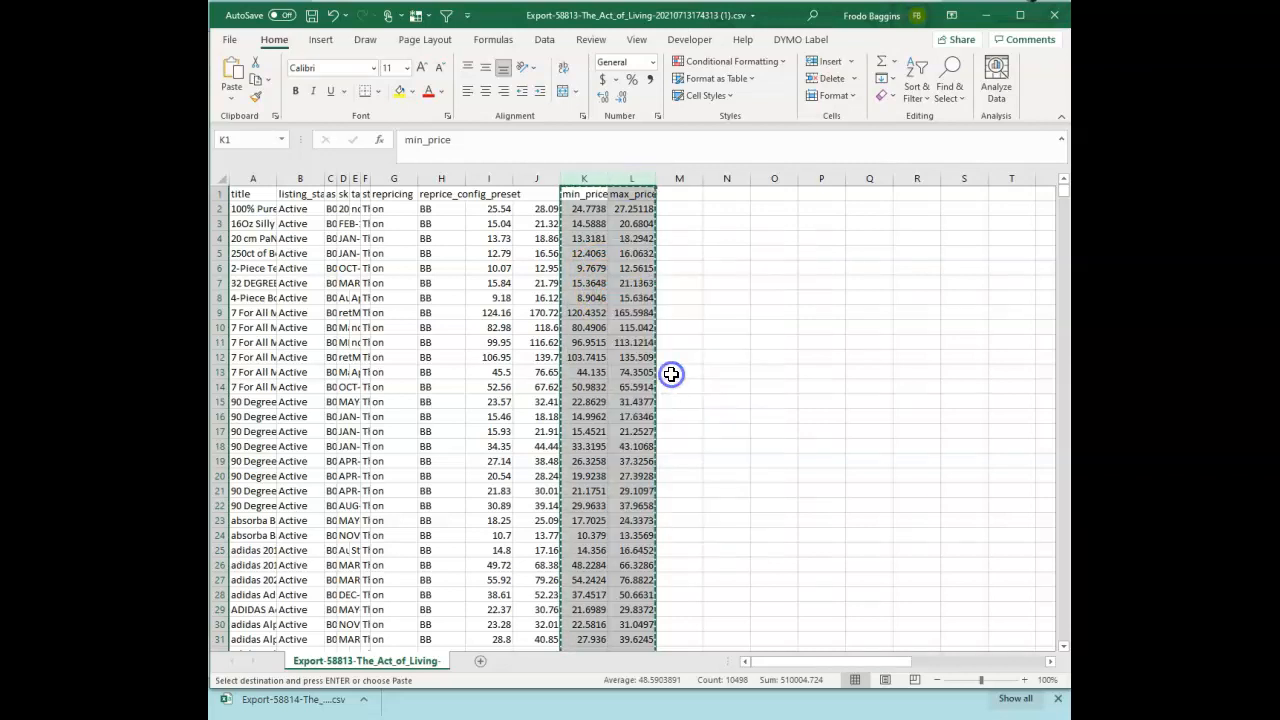
pyautogui.click(584, 238)
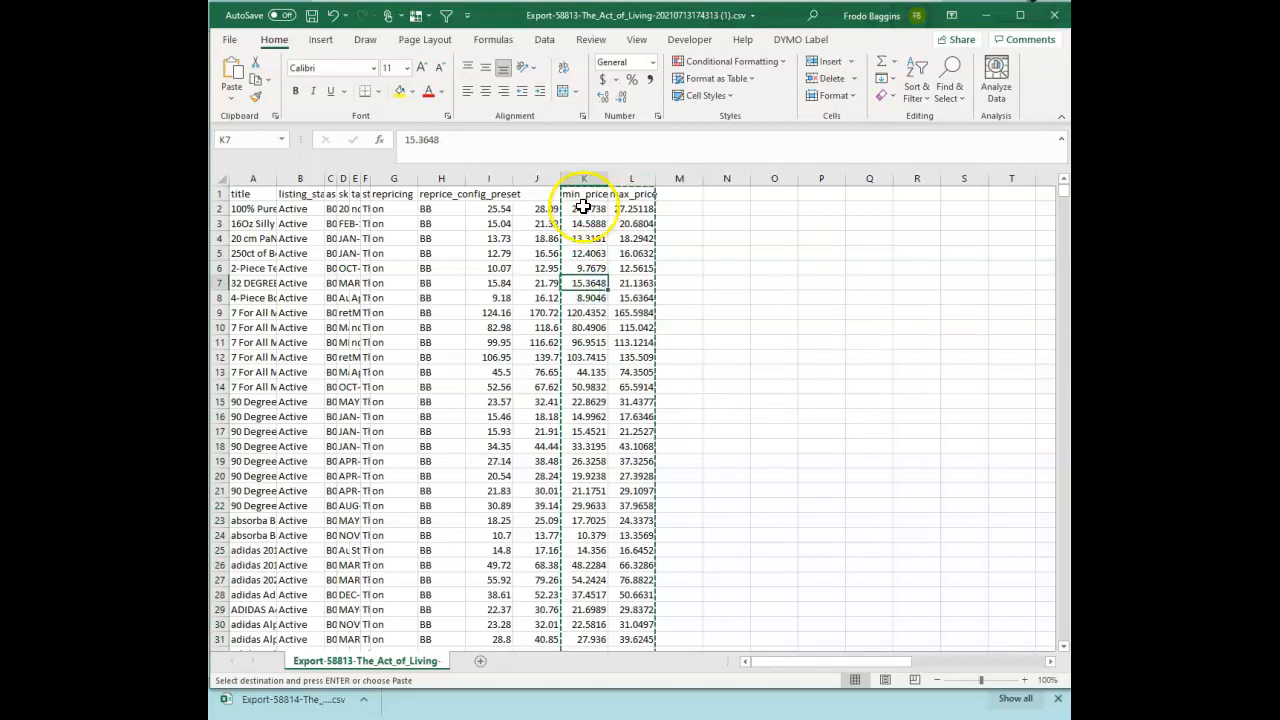
# - Format the new min and max price columns as Number with 2 decimals
pyautogui.click(588, 238)
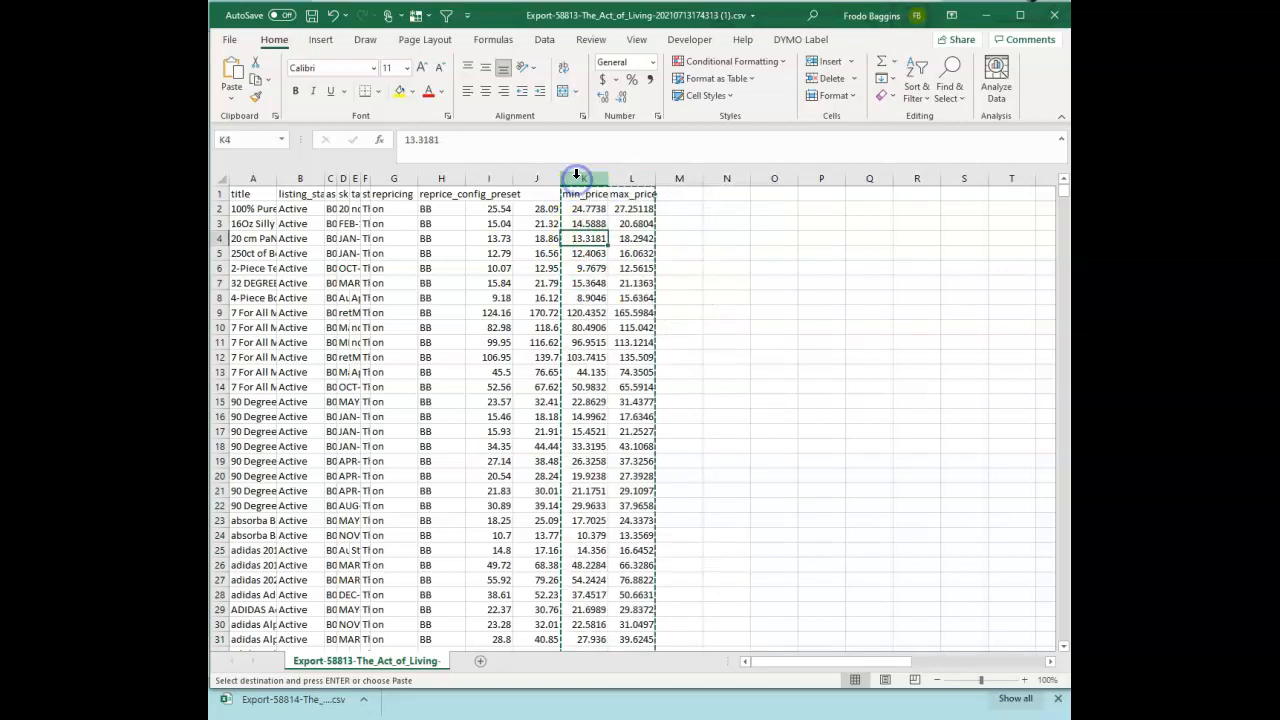
pyautogui.rightClick(576, 178)
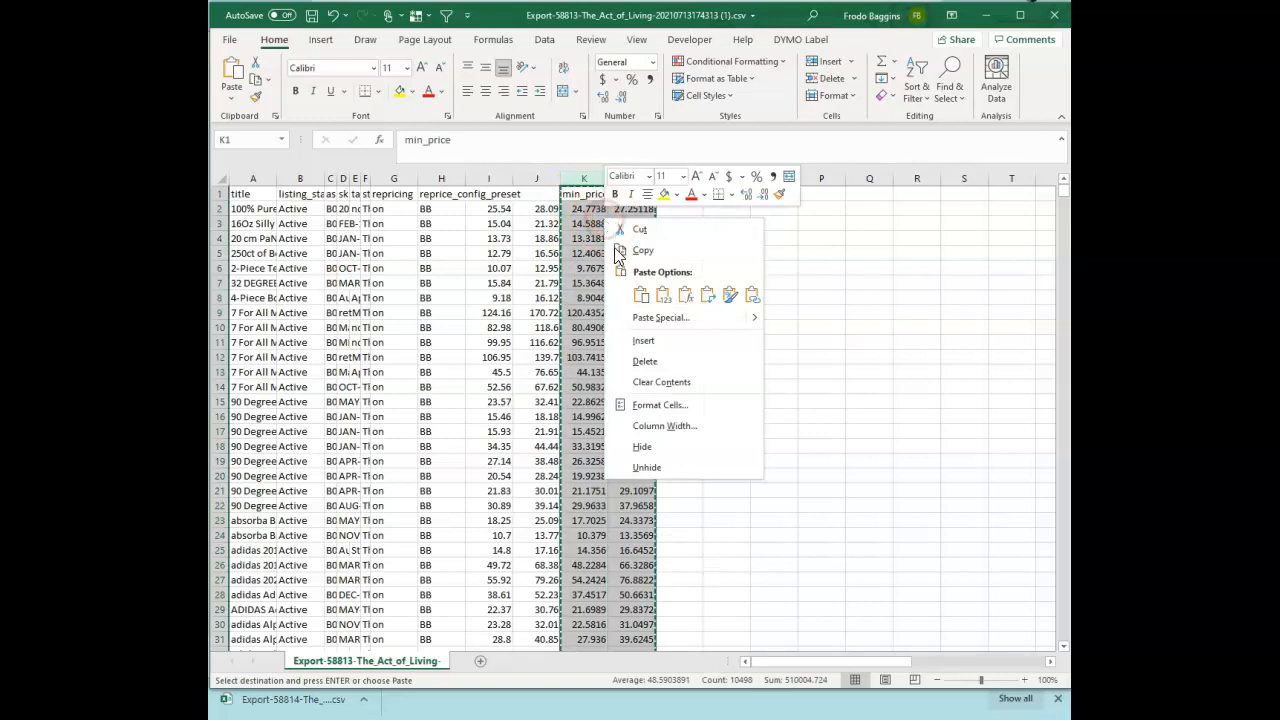
pyautogui.click(660, 404)
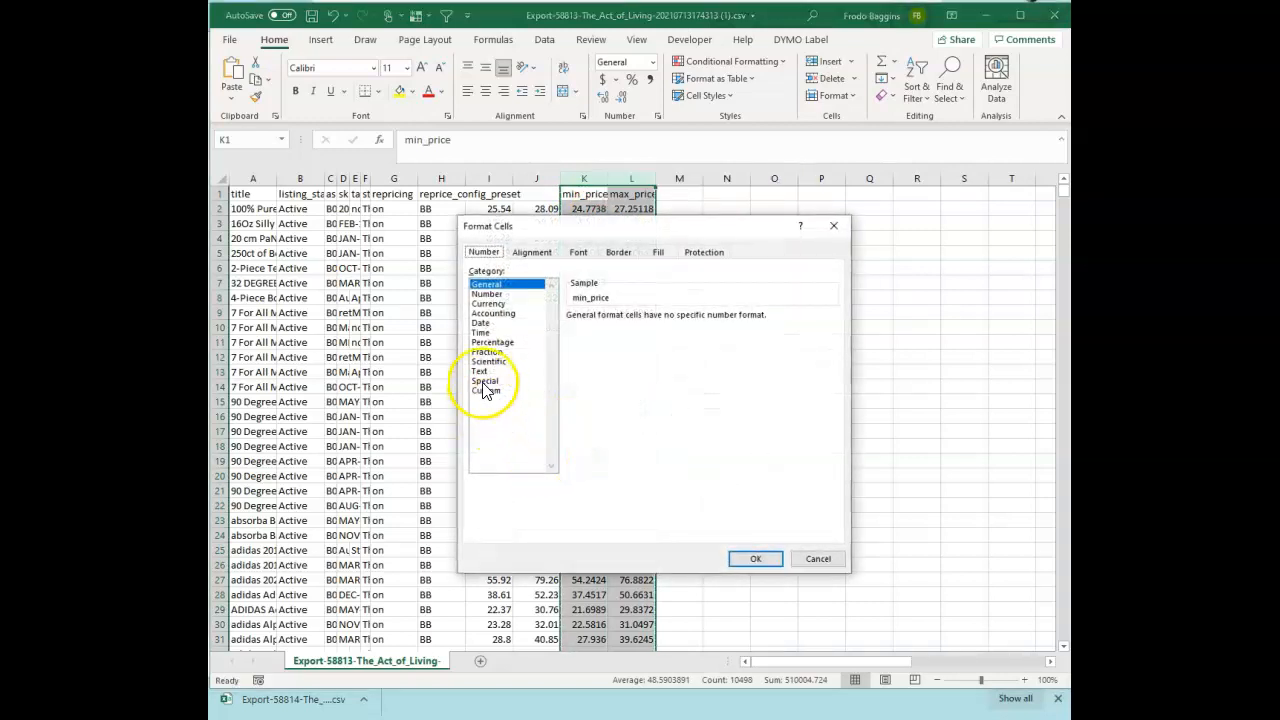
pyautogui.click(488, 292)
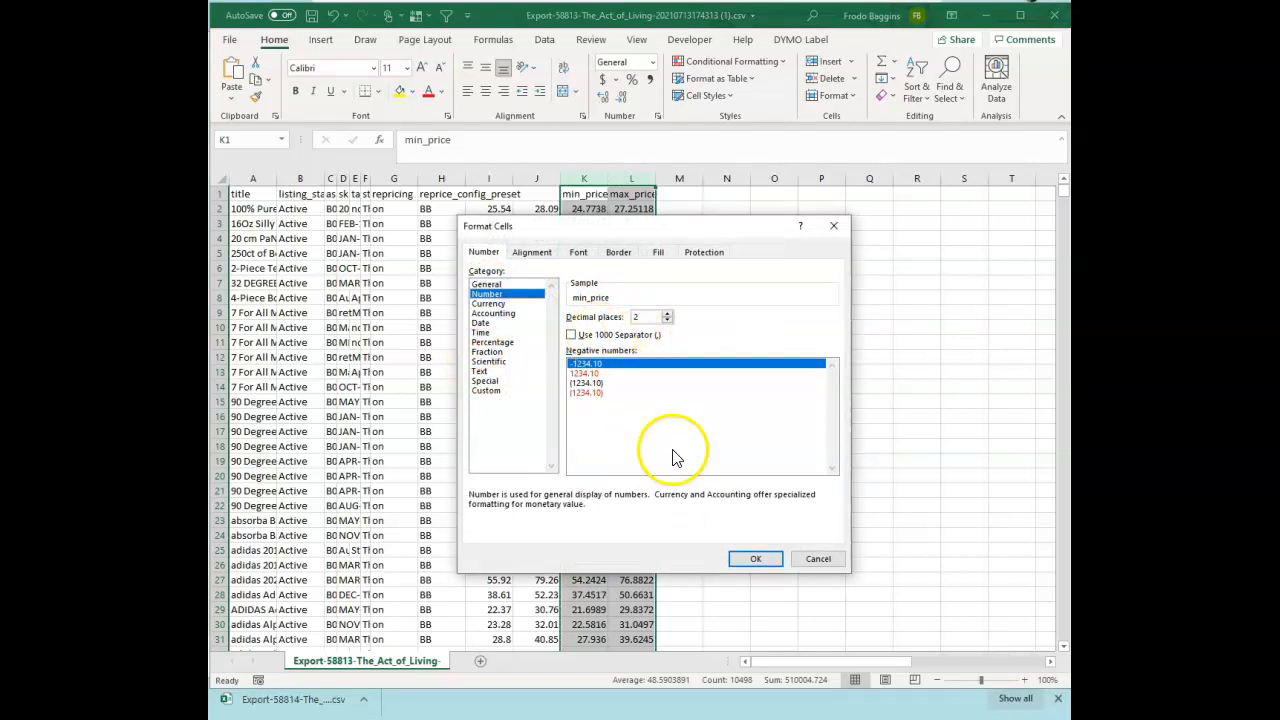
pyautogui.click(756, 560)
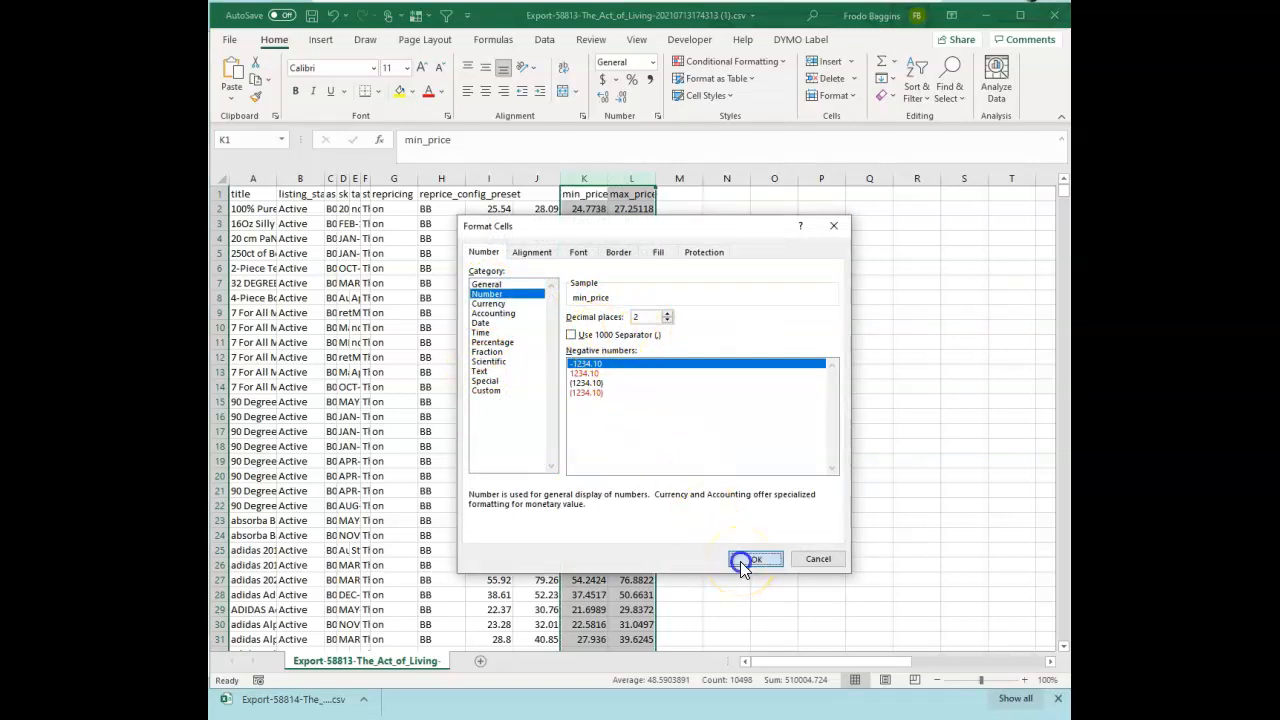
pyautogui.click(756, 560)
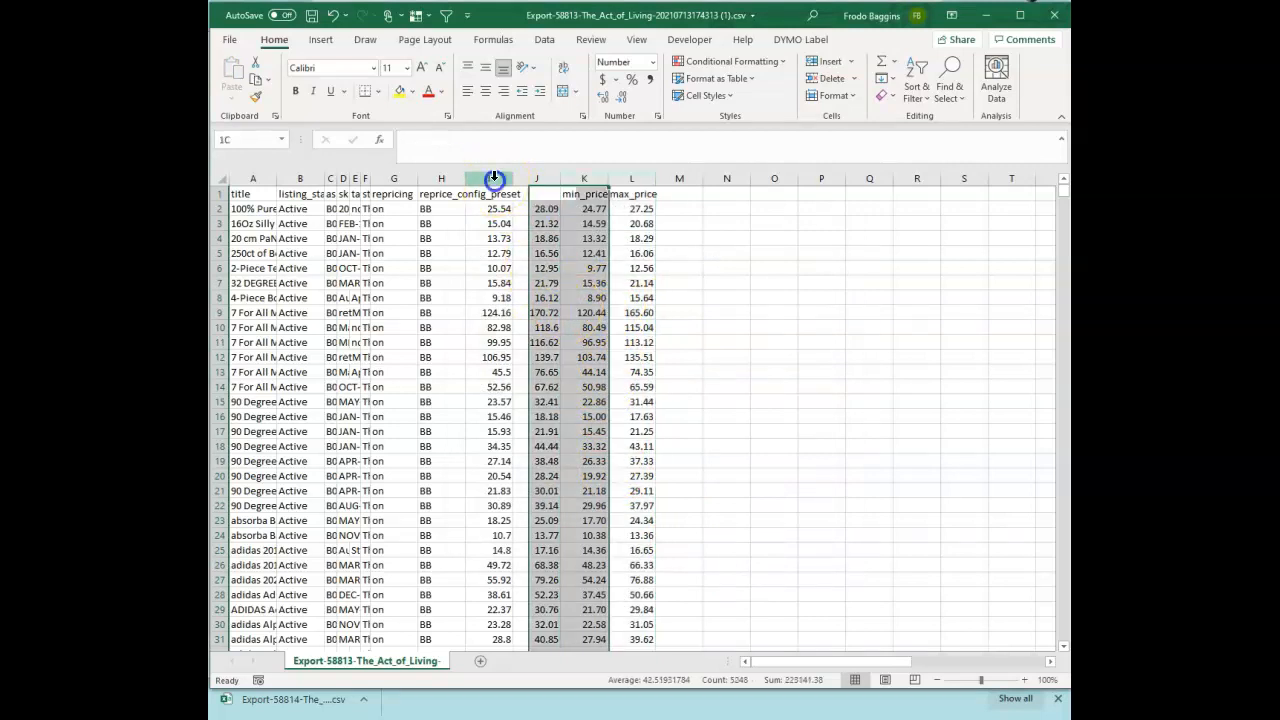
# - Delete the old price columns I:J so min_price and max_price follow the preset column
pyautogui.rightClick(488, 178)
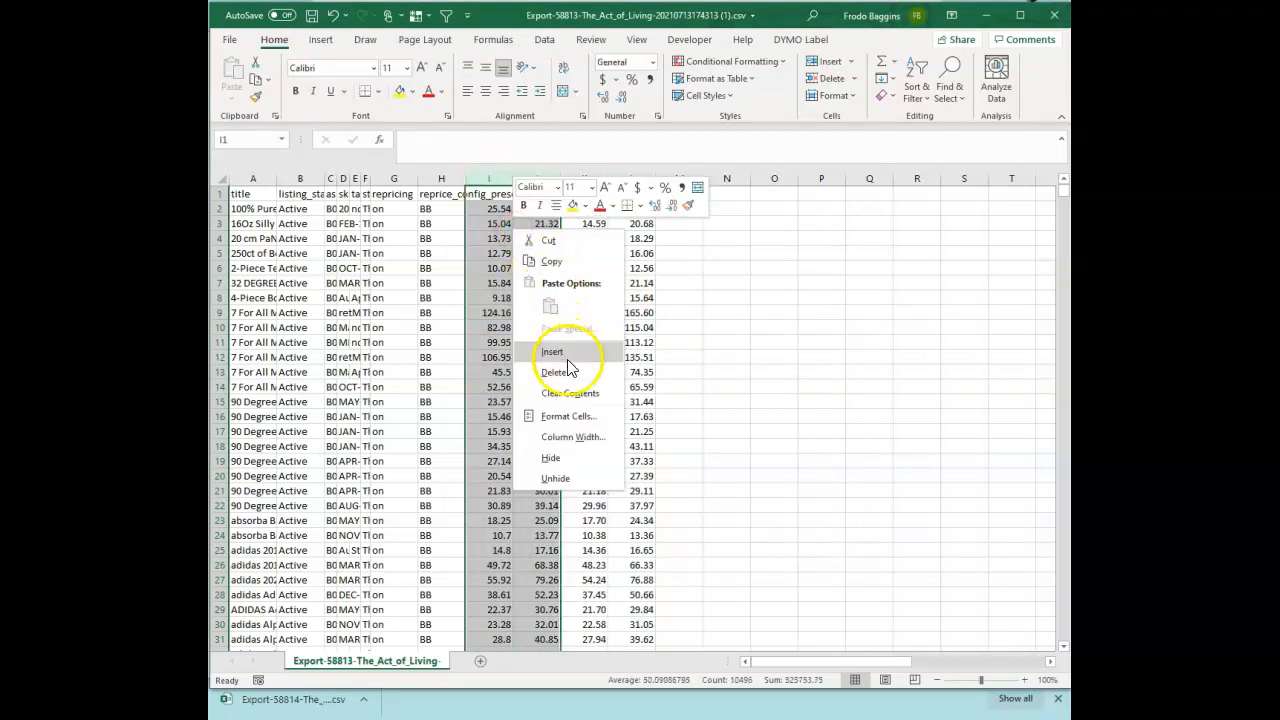
pyautogui.click(556, 370)
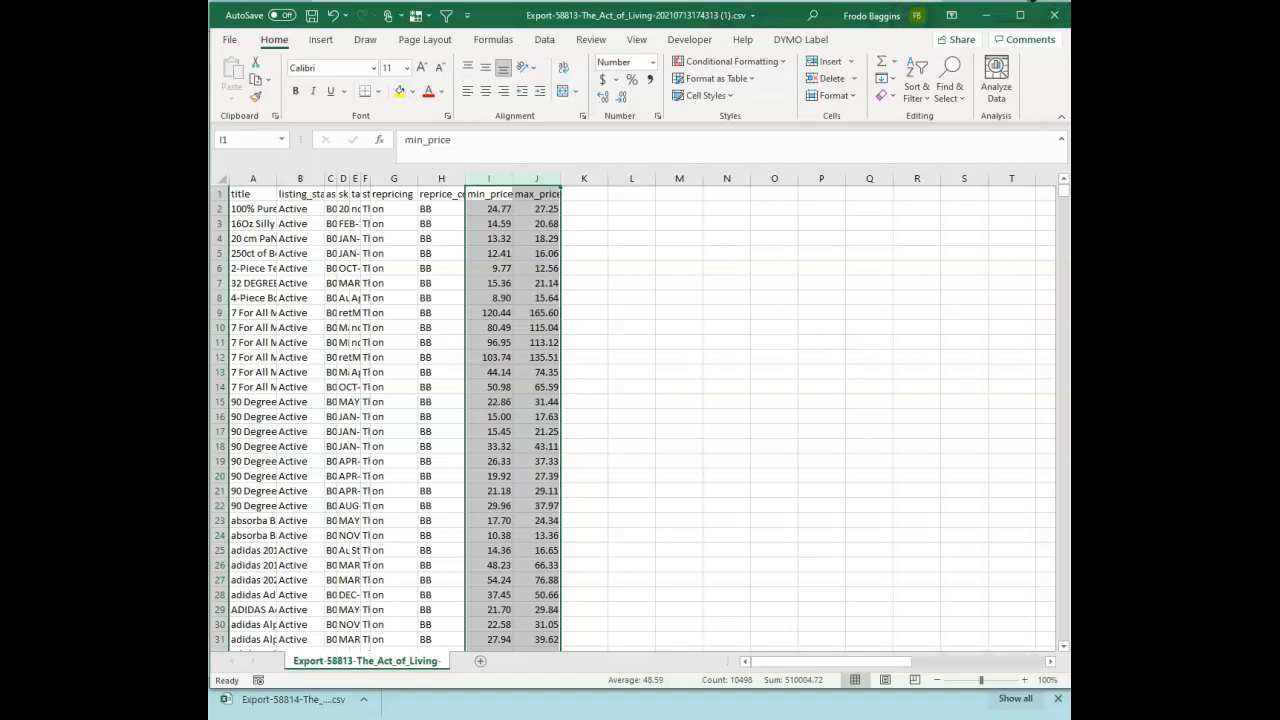
pyautogui.click(544, 40)
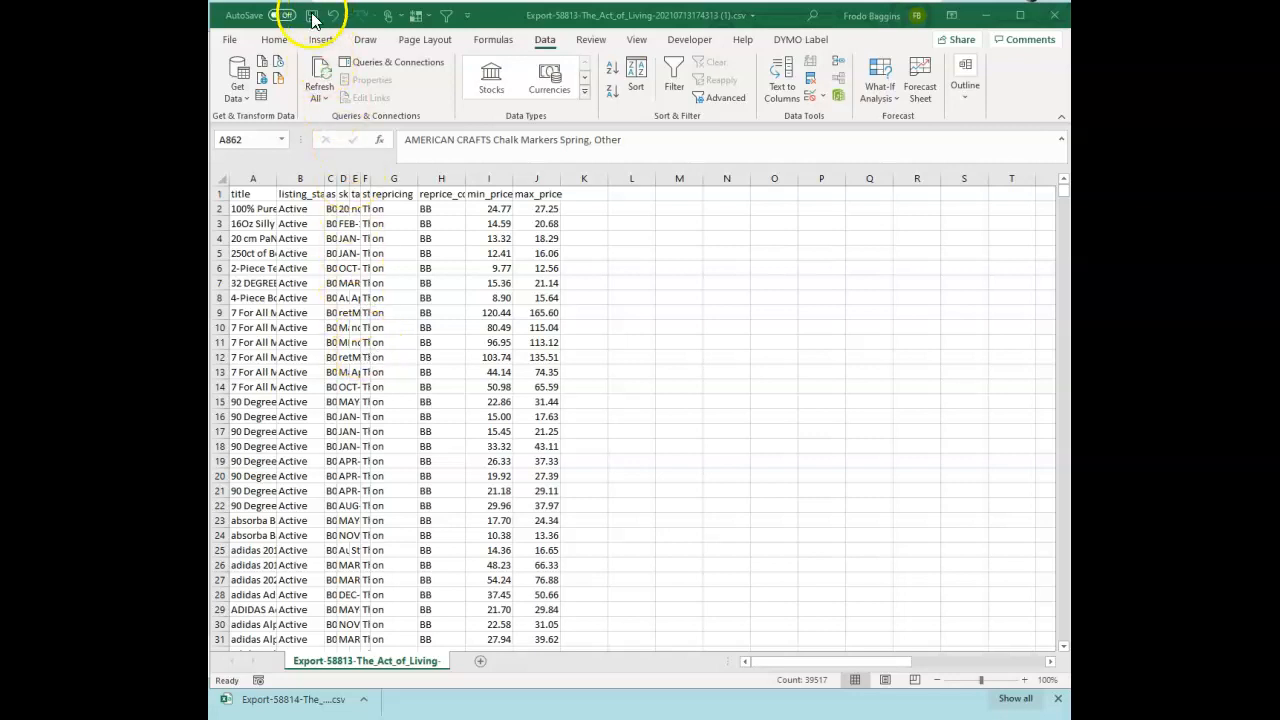
# - Save the workbook and start a listings import in Aura repricer
pyautogui.click(314, 16)
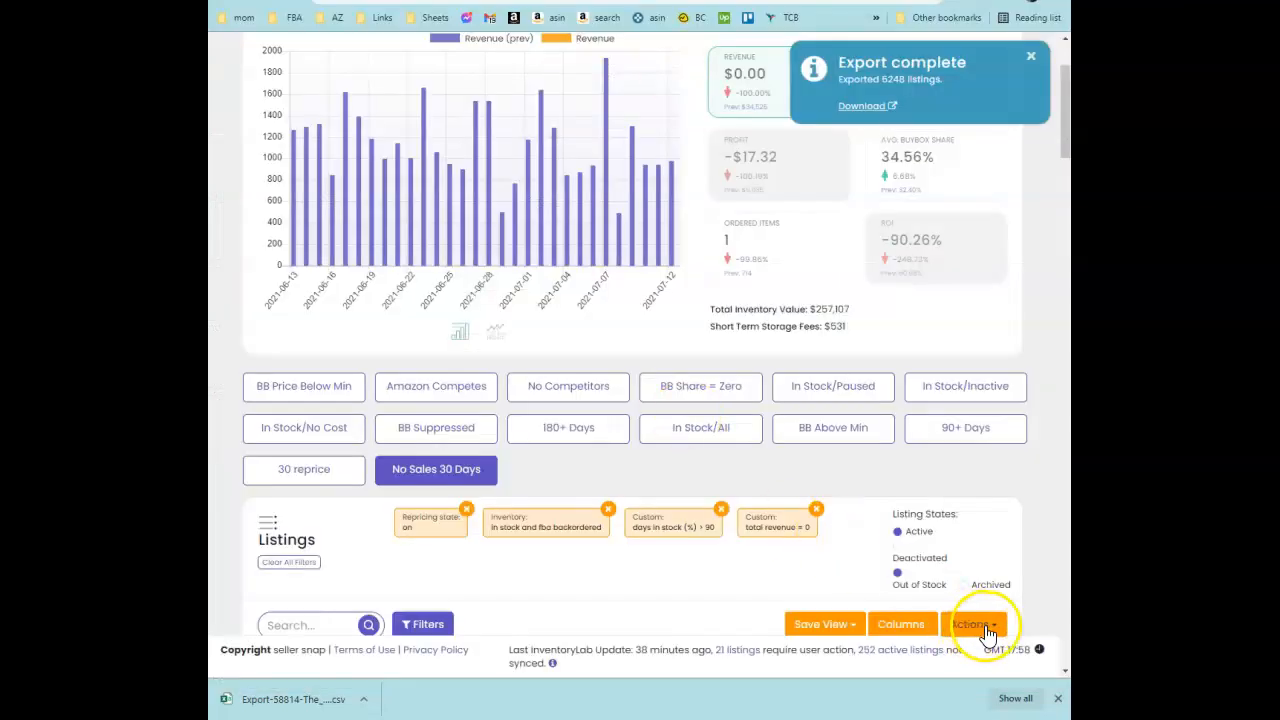
pyautogui.click(974, 624)
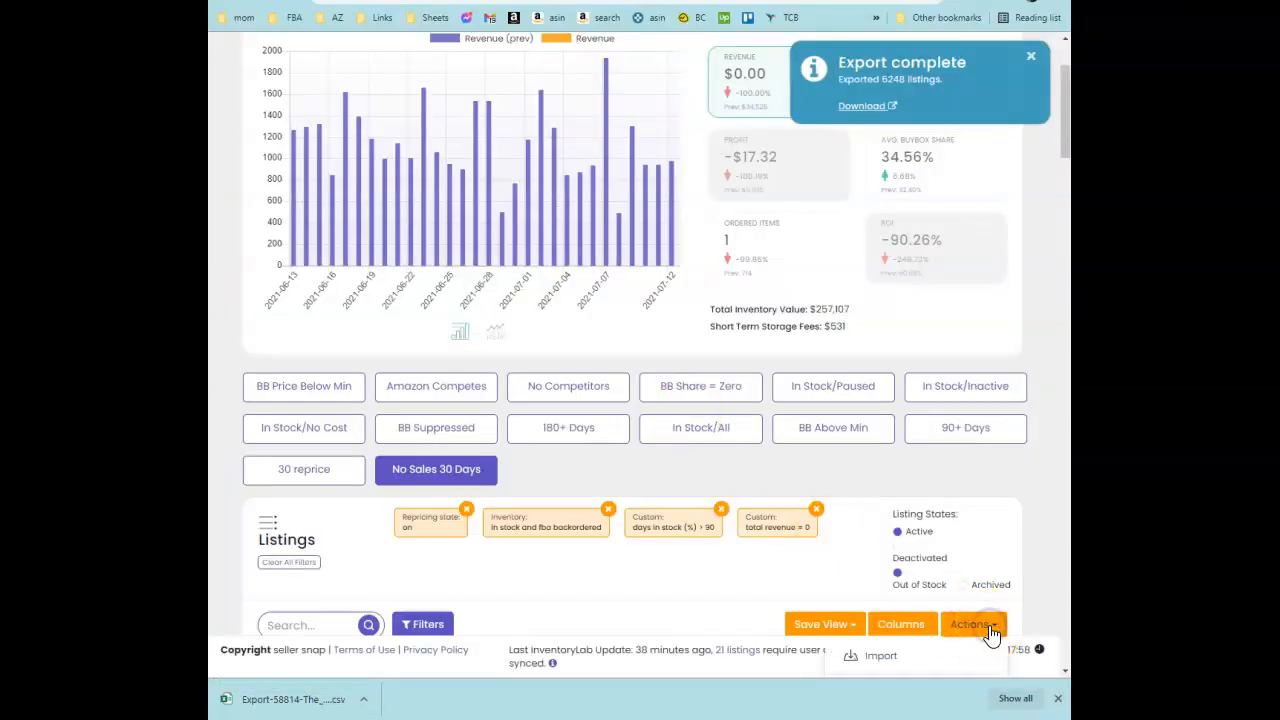
pyautogui.click(880, 656)
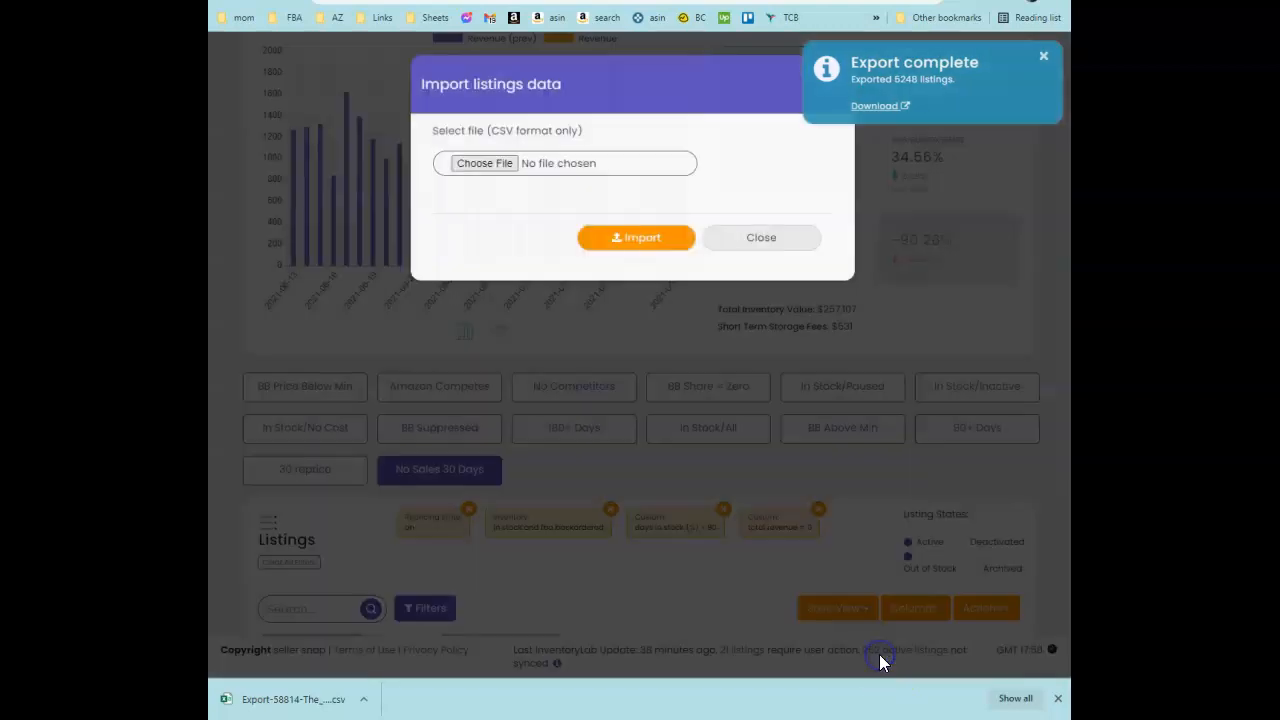
pyautogui.click(484, 164)
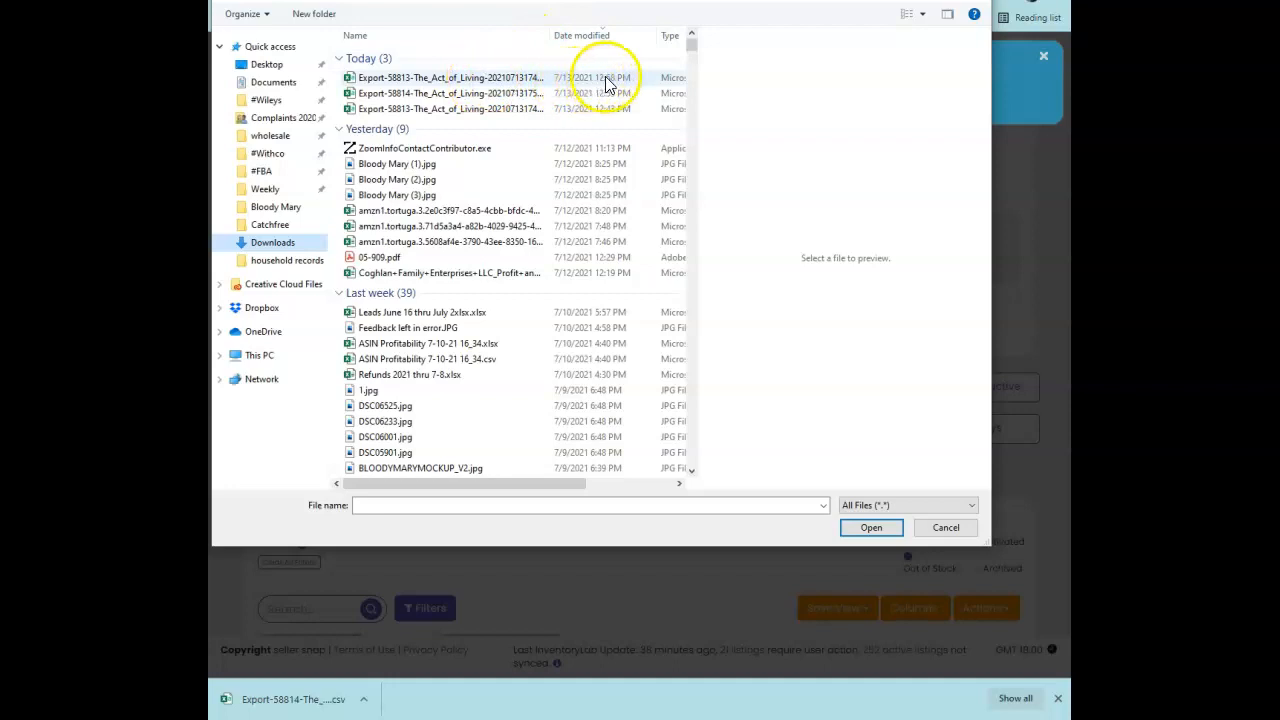
# - Select the Export-58813 CSV and launch the import
pyautogui.click(448, 76)
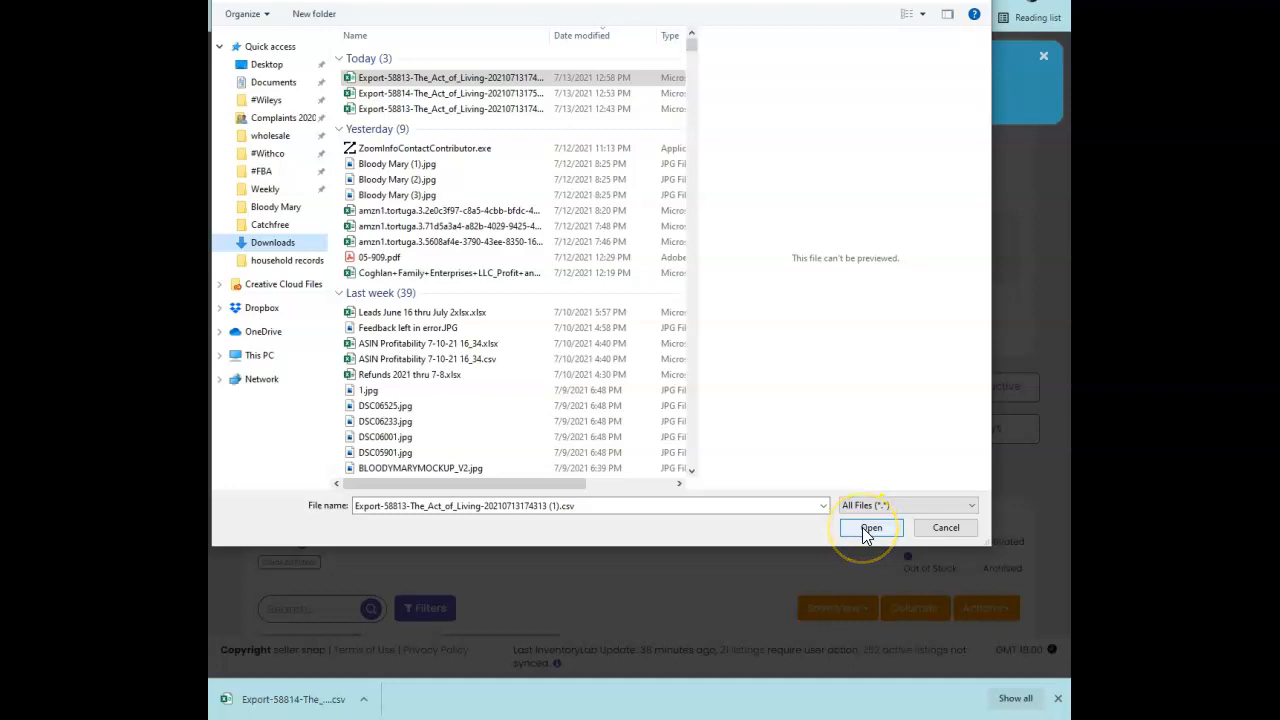
pyautogui.click(872, 528)
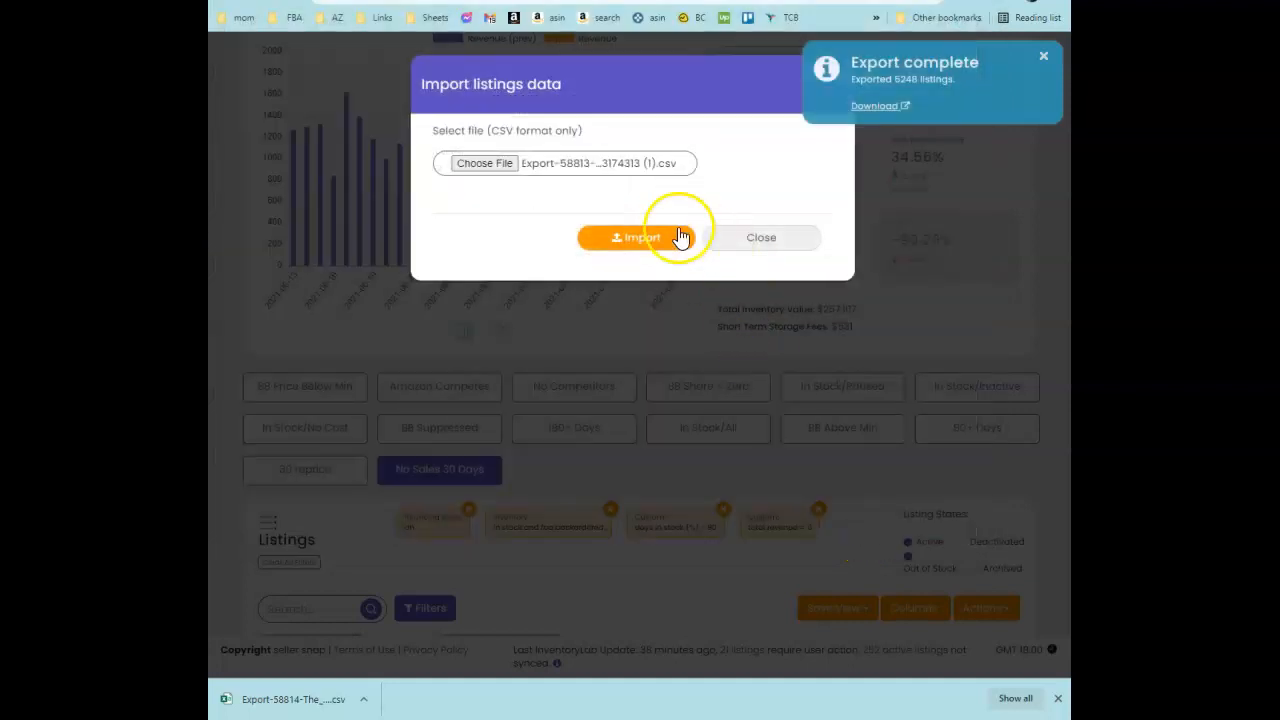
pyautogui.click(632, 236)
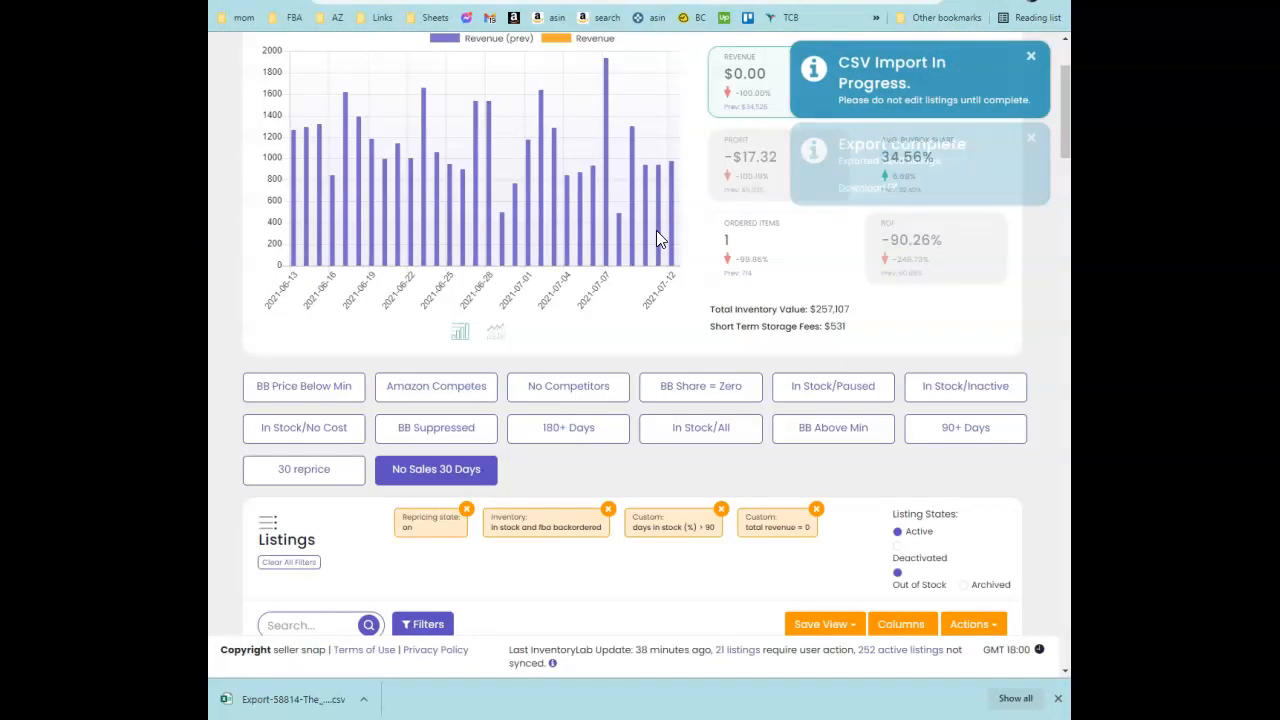